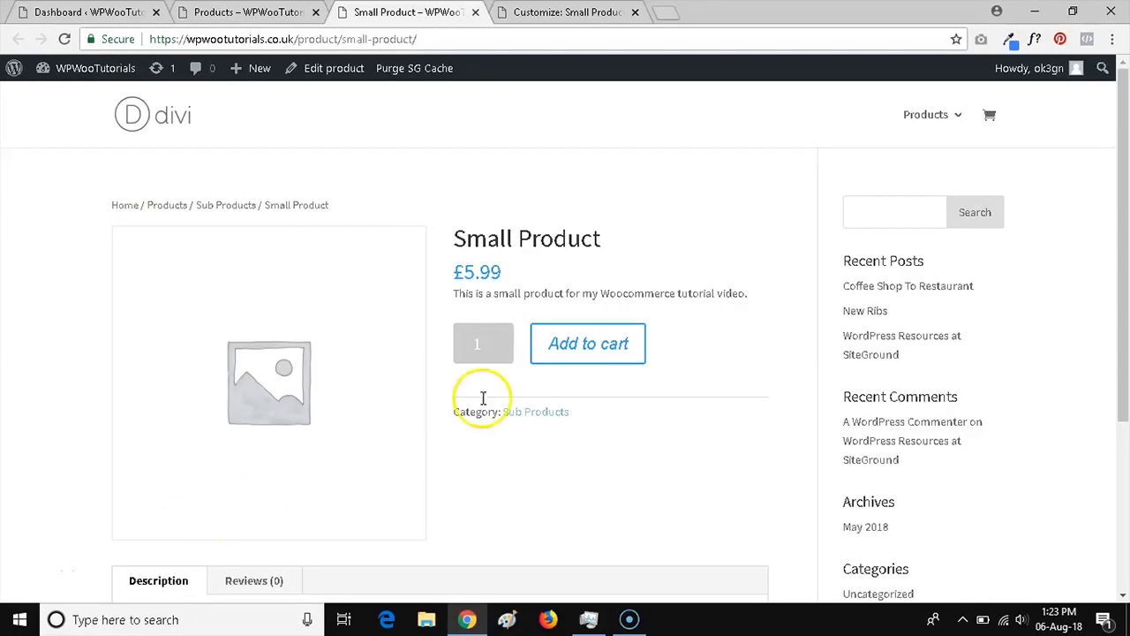
mouse_move(839, 215)
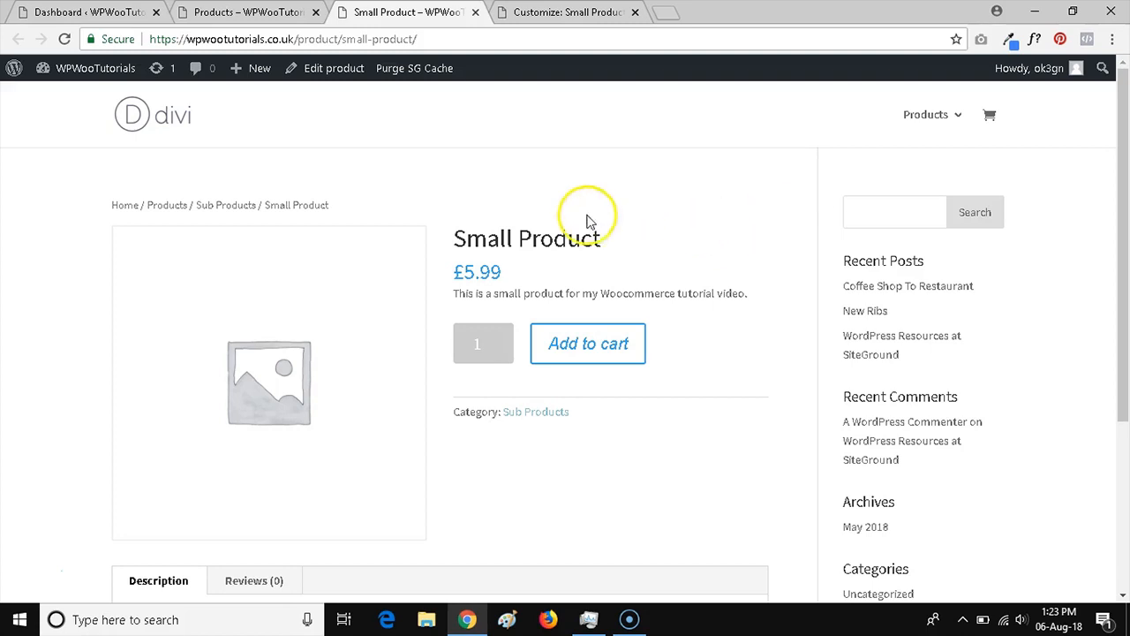
- Scroll the Small Product page, then open Theme Customizer from the admin bar in a new tab
scroll("down", 3)
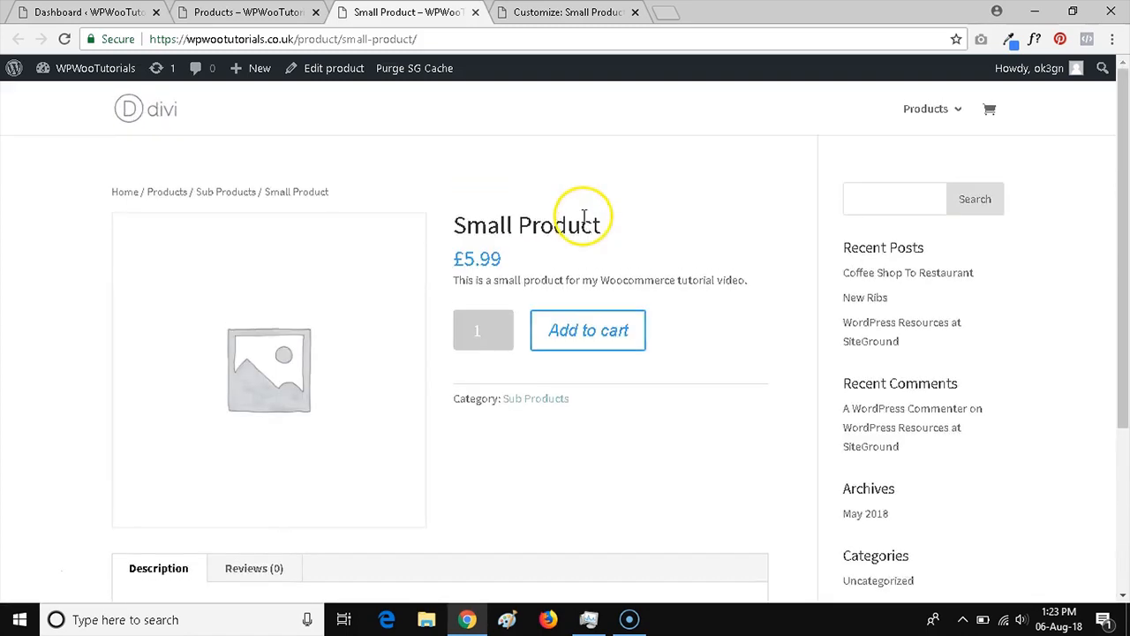
scroll("down", 3)
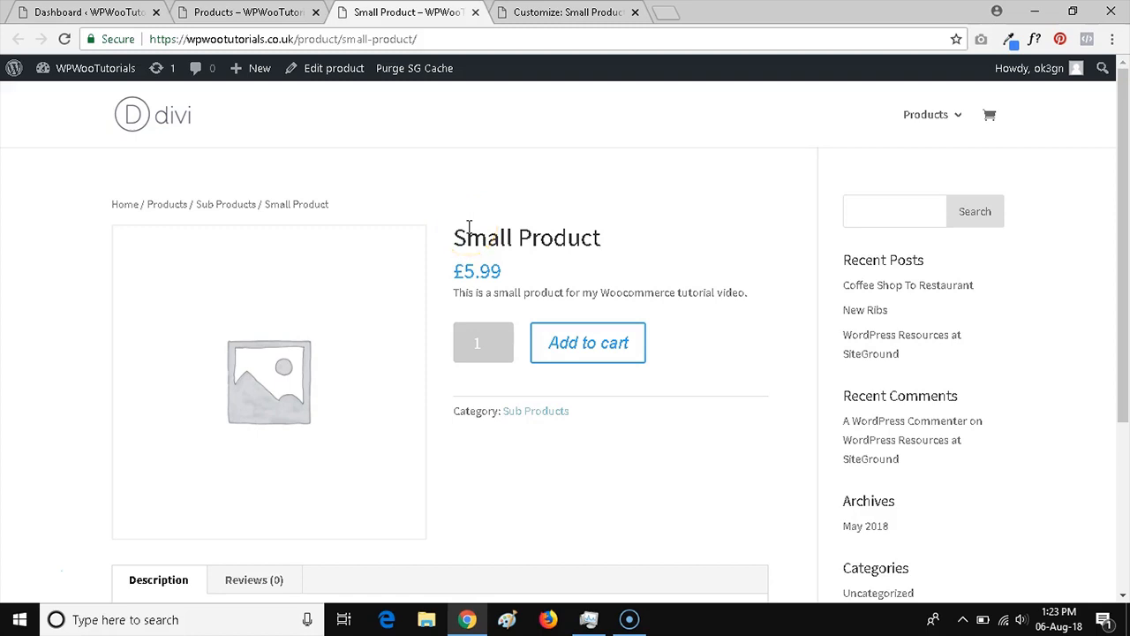
scroll("down", 3)
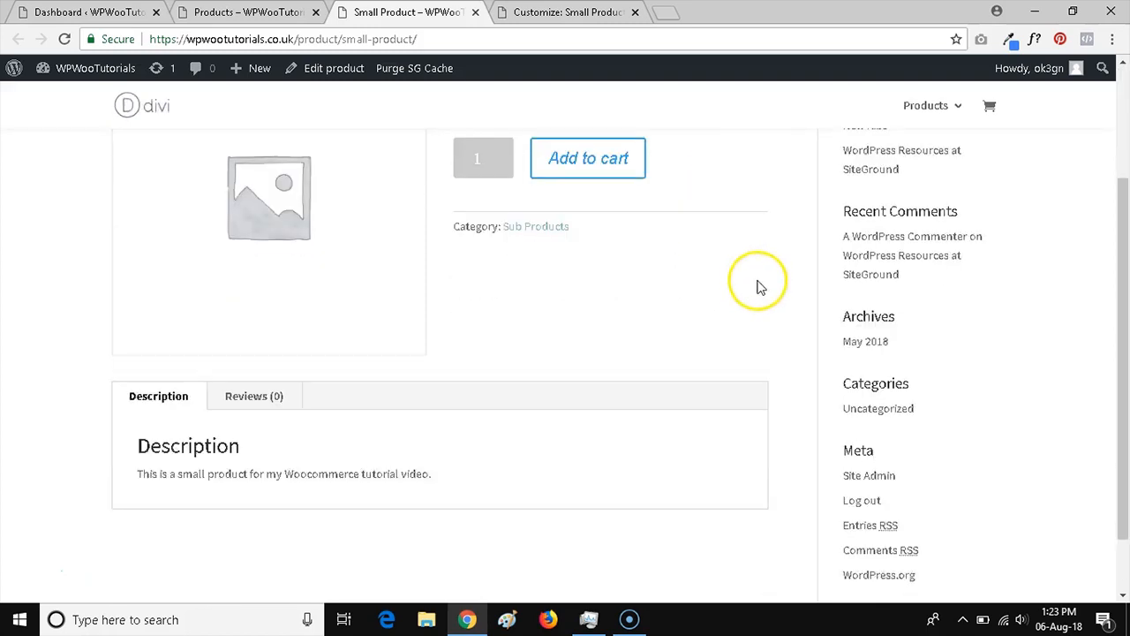
scroll("up", 3)
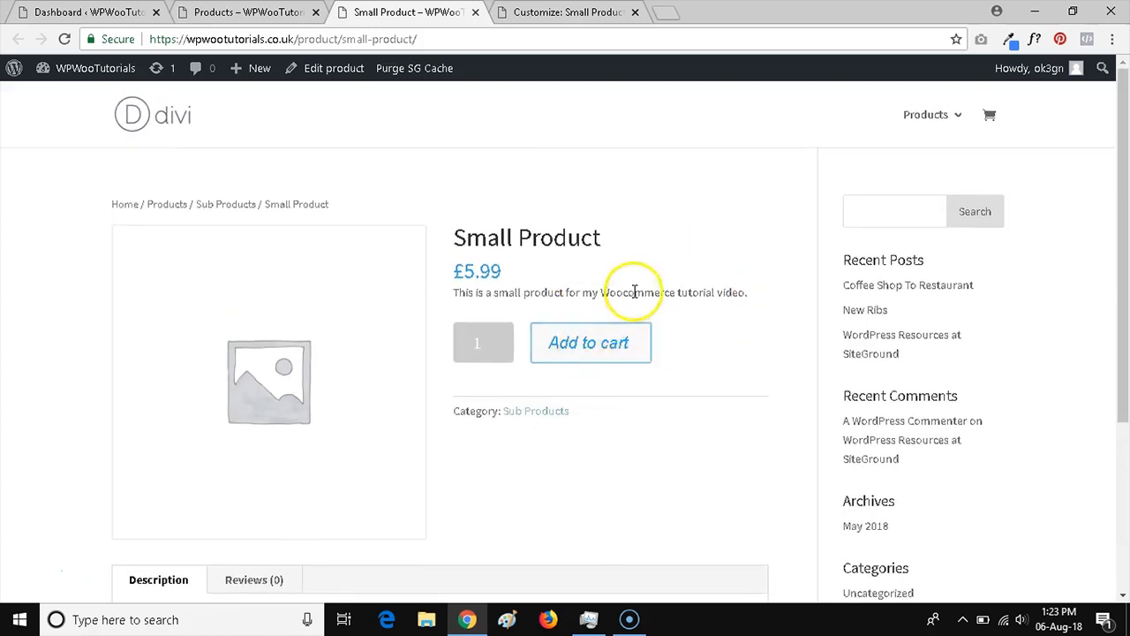
mouse_move(714, 271)
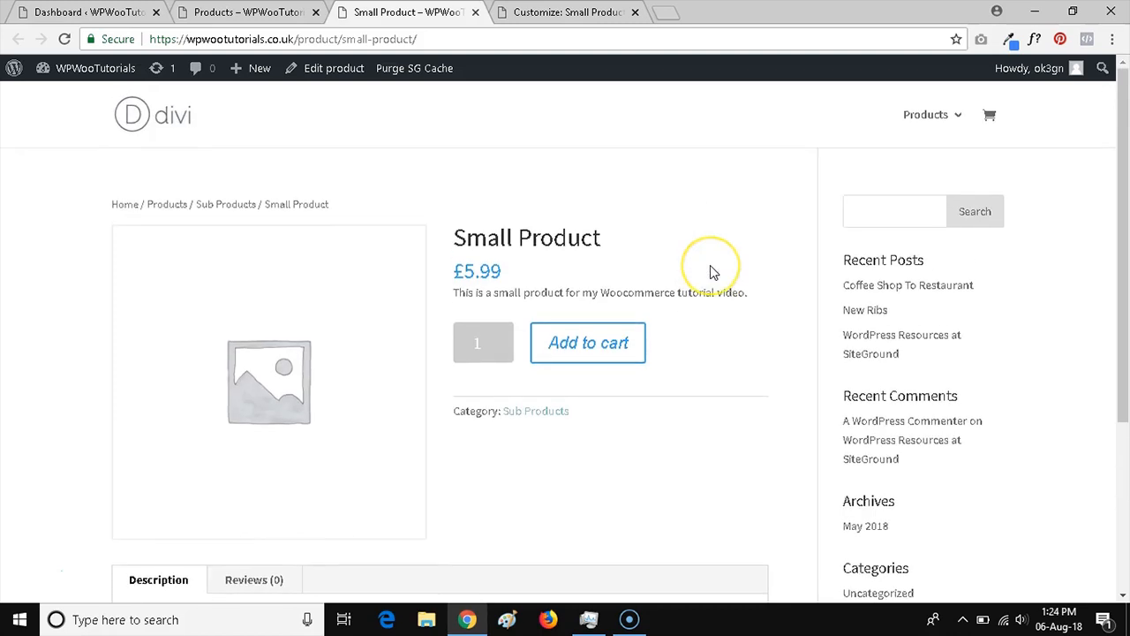
mouse_move(247, 75)
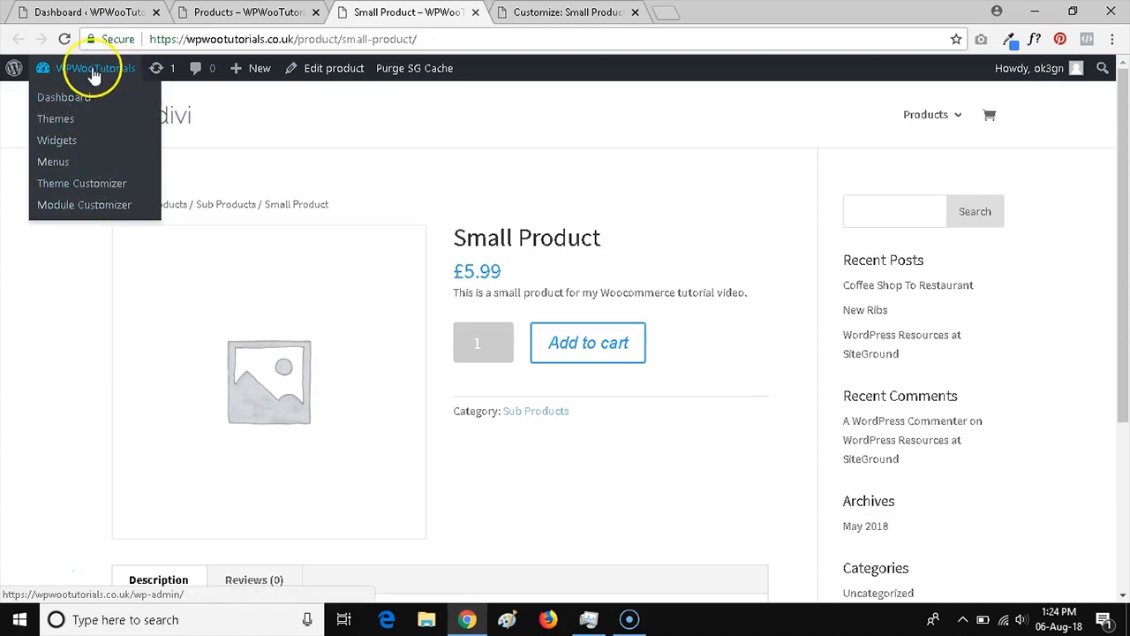
mouse_move(75, 97)
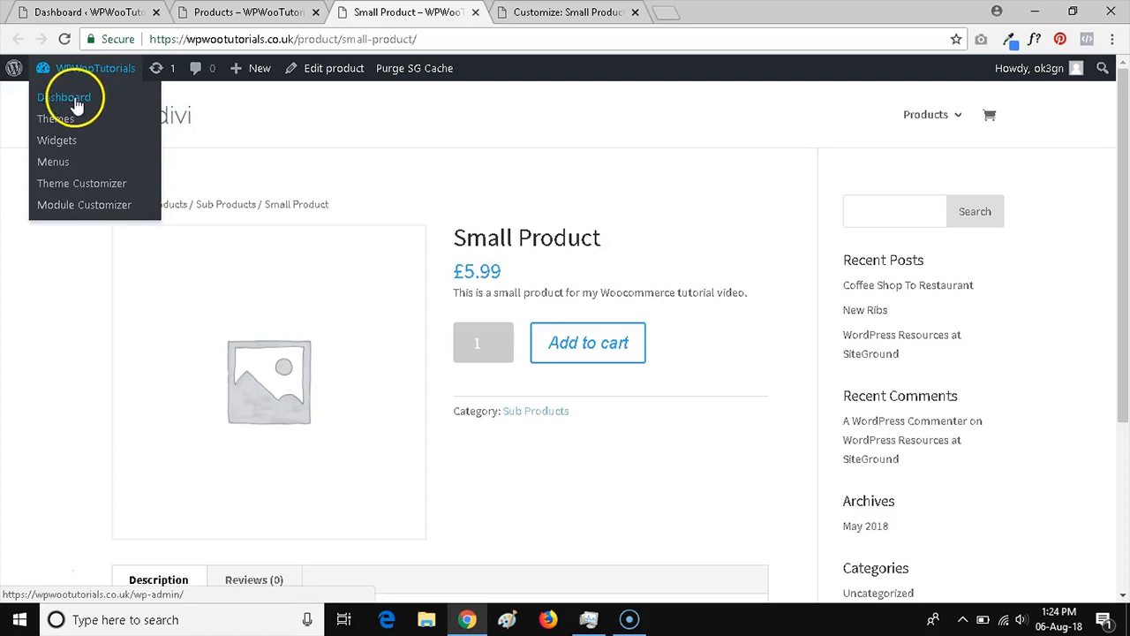
right_click(81, 183)
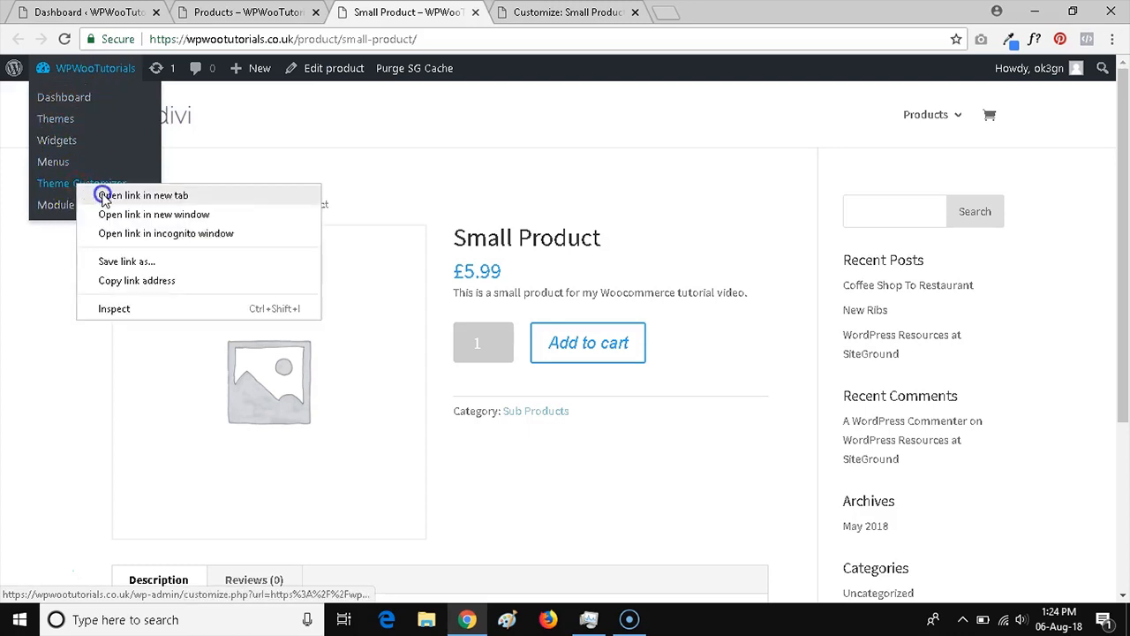
left_click(143, 195)
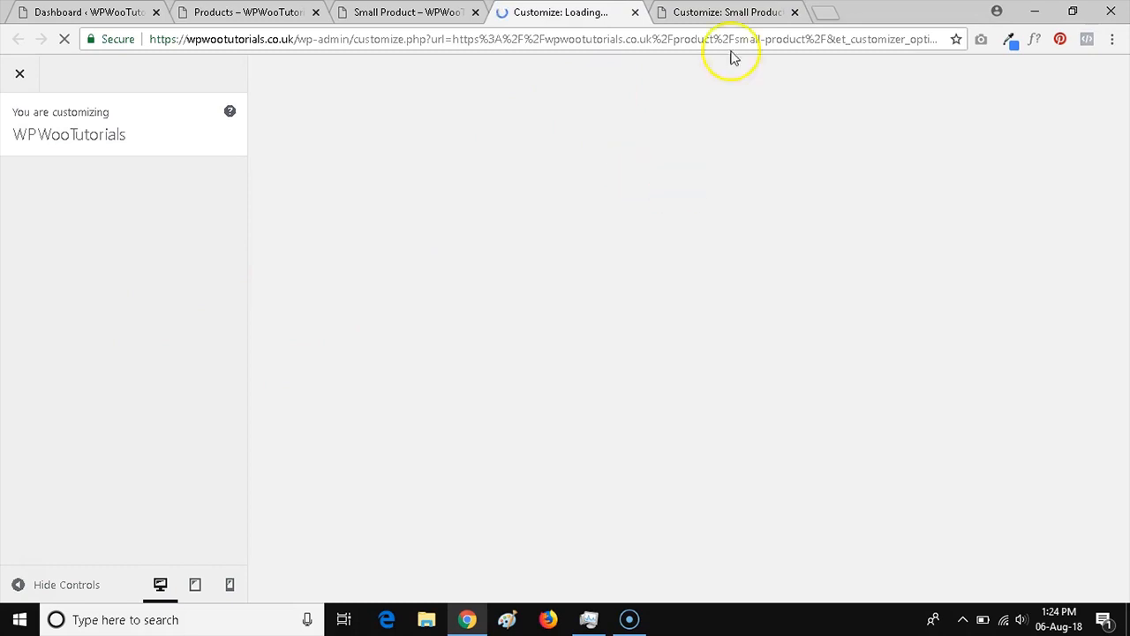
- Review WooCommerce Product Images (600 main, 300 thumbnail, 1:1 crop), then return to Small Product
left_click(793, 11)
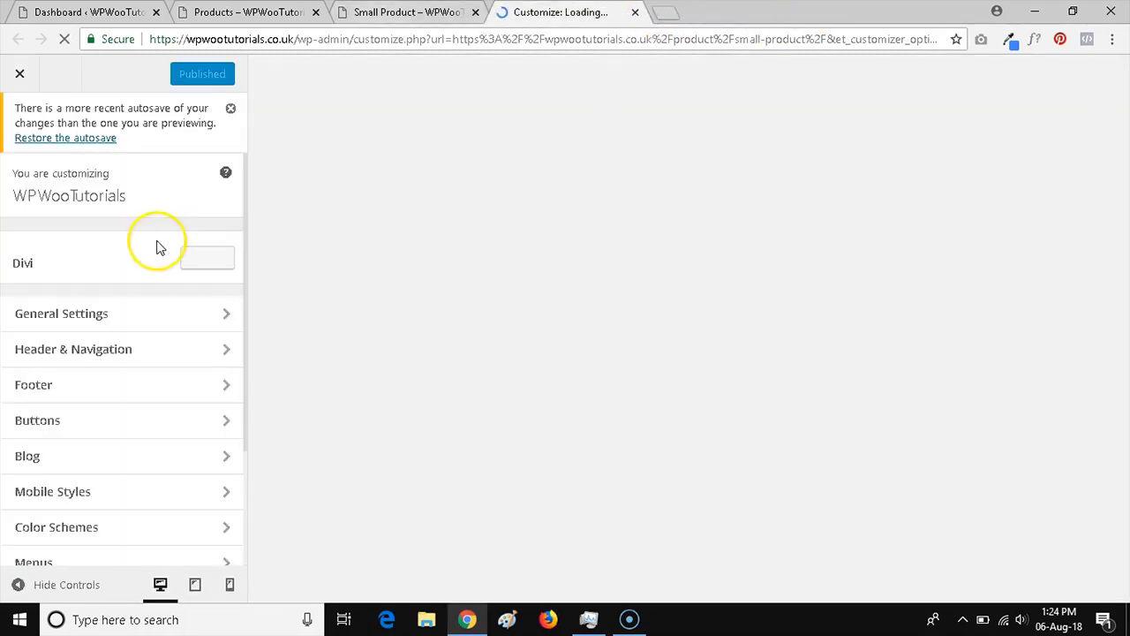
mouse_move(112, 303)
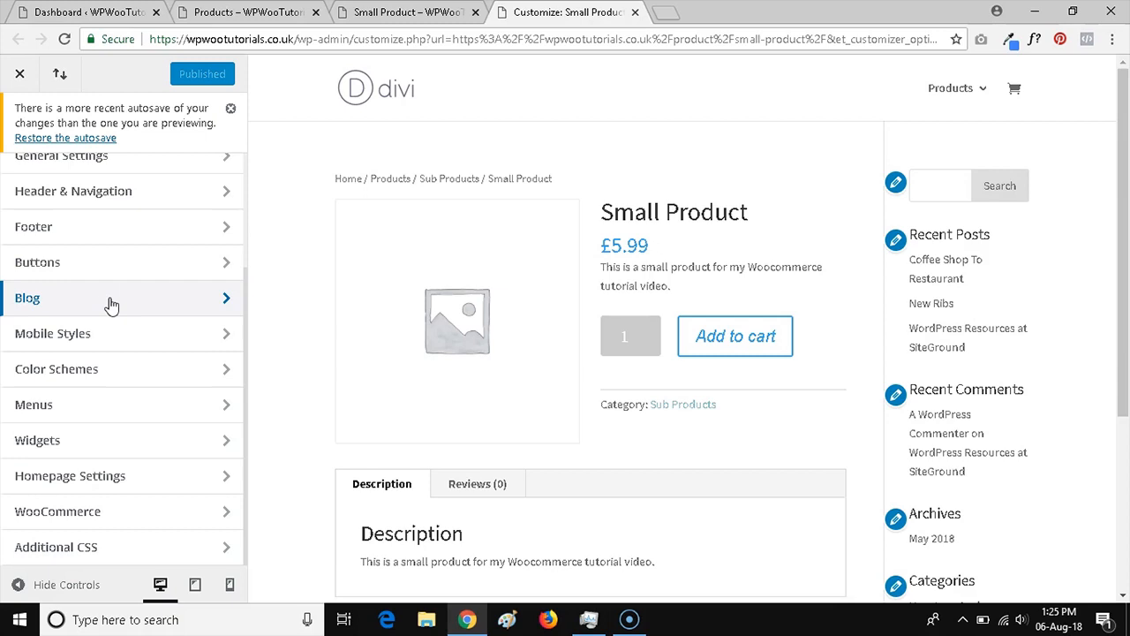
mouse_move(94, 412)
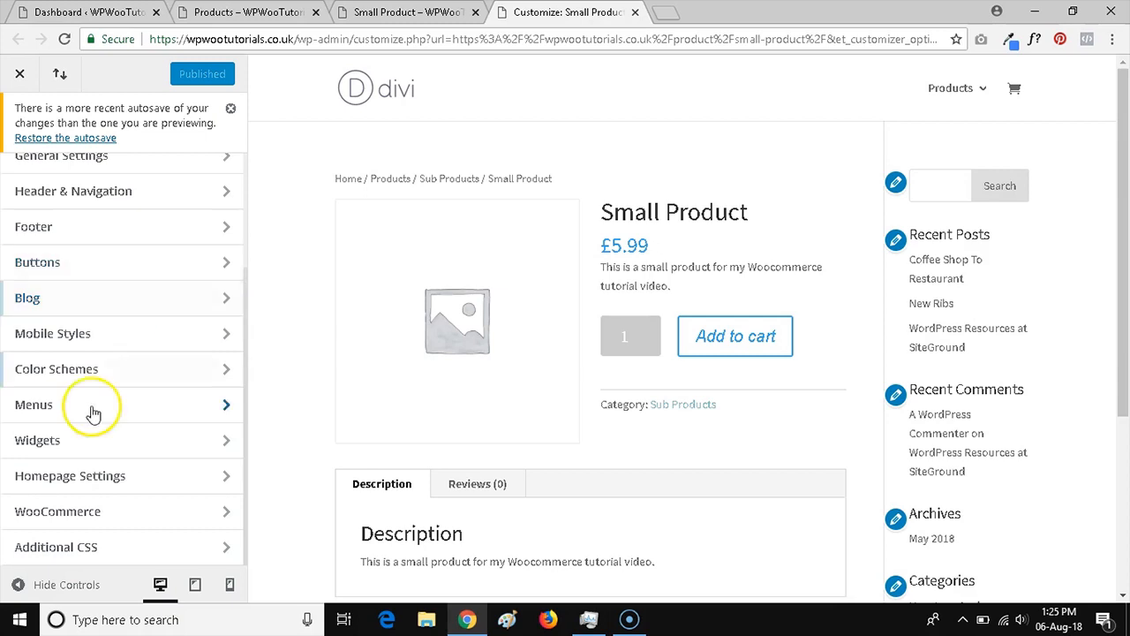
mouse_move(142, 298)
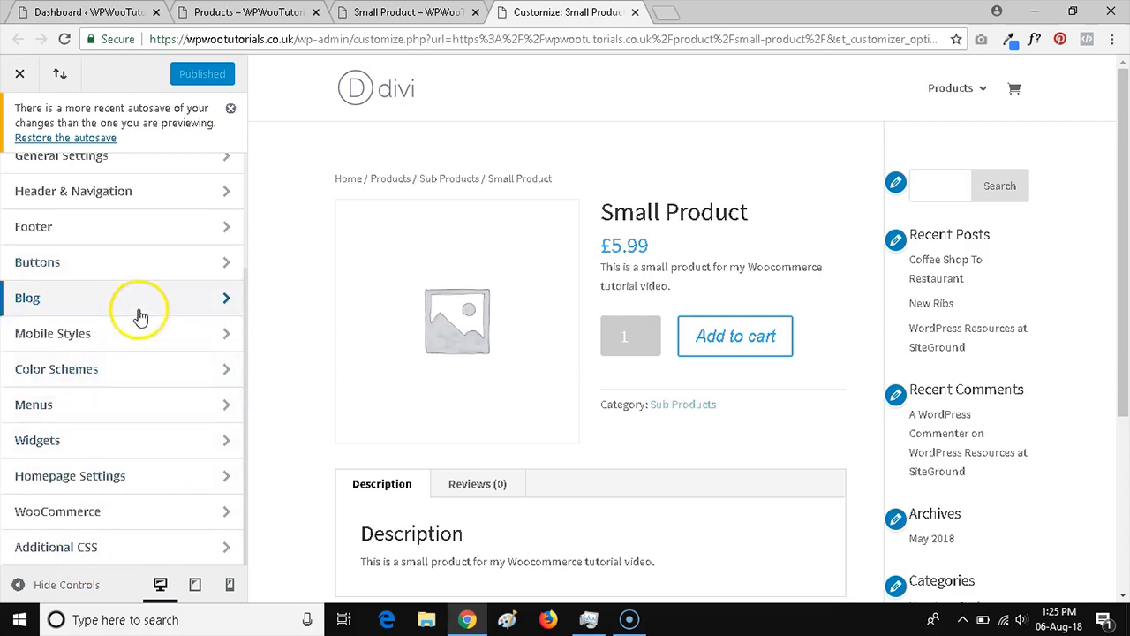
mouse_move(122, 511)
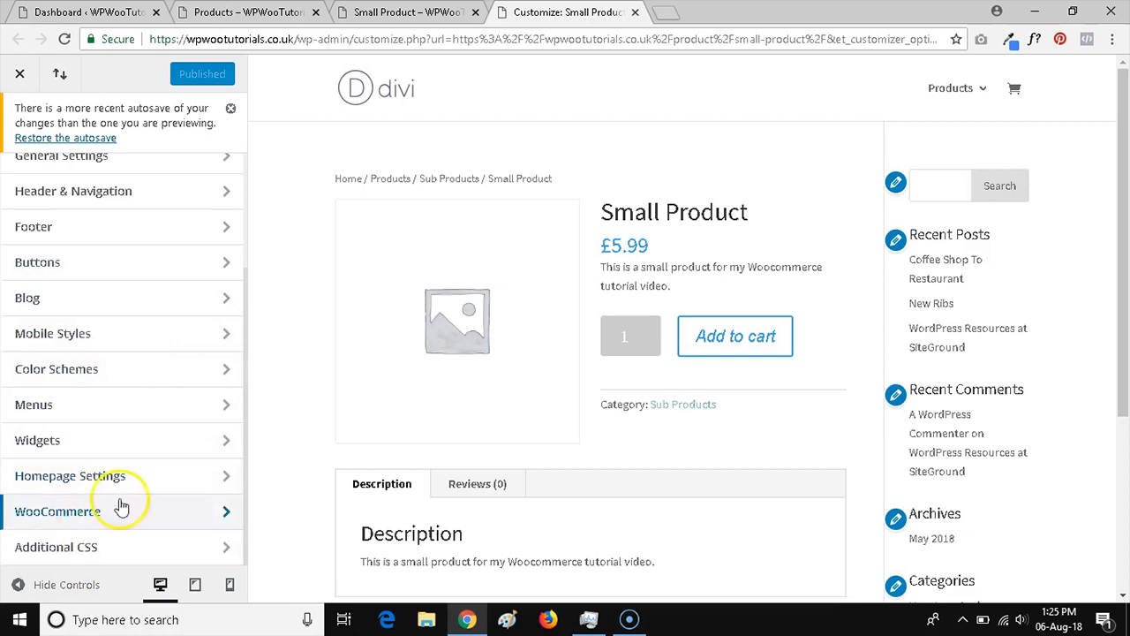
mouse_move(117, 404)
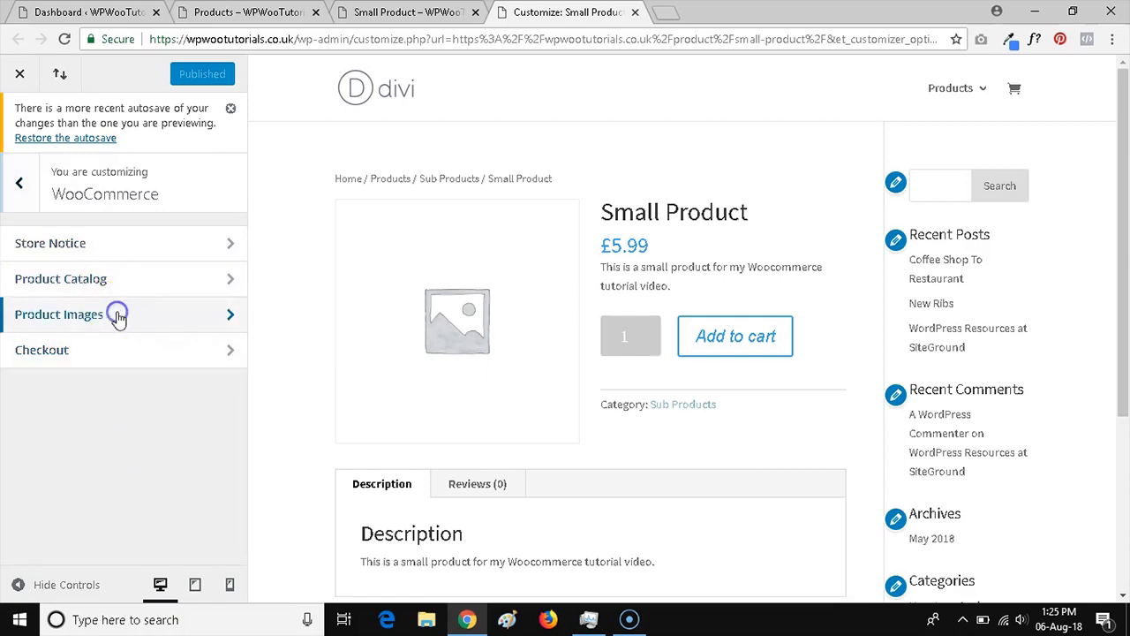
left_click(60, 314)
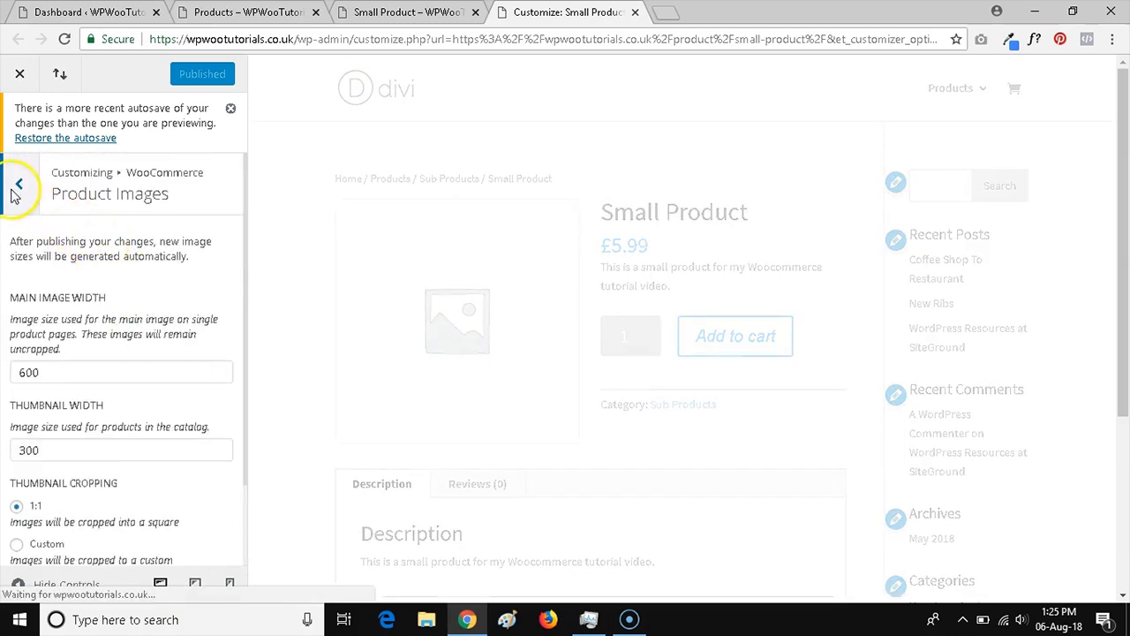
left_click(18, 183)
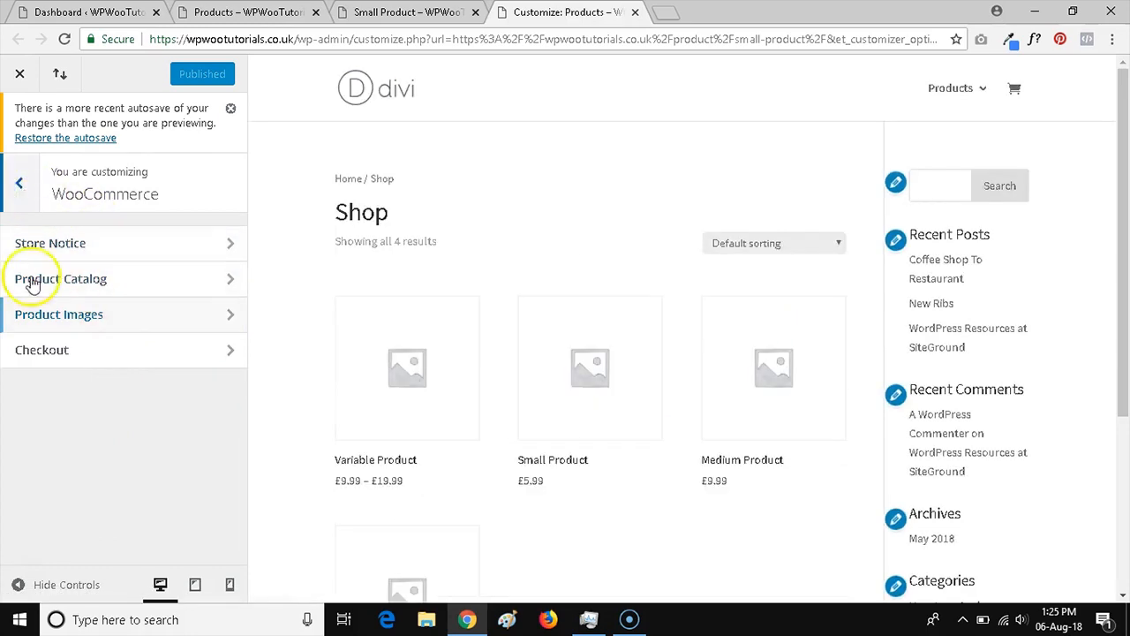
left_click(406, 11)
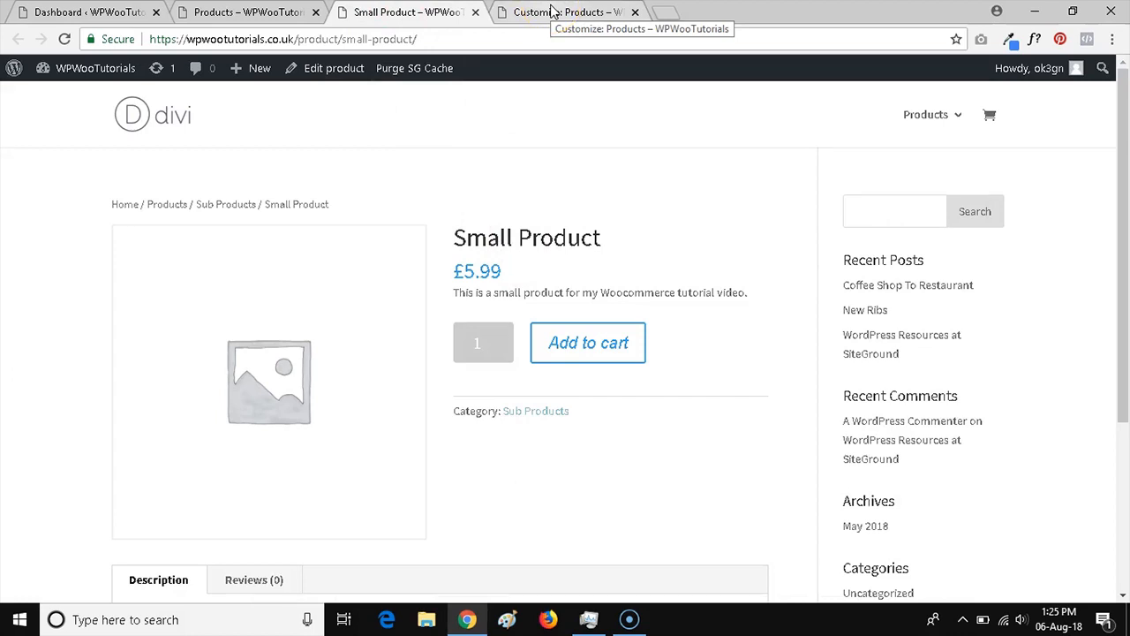
mouse_move(520, 157)
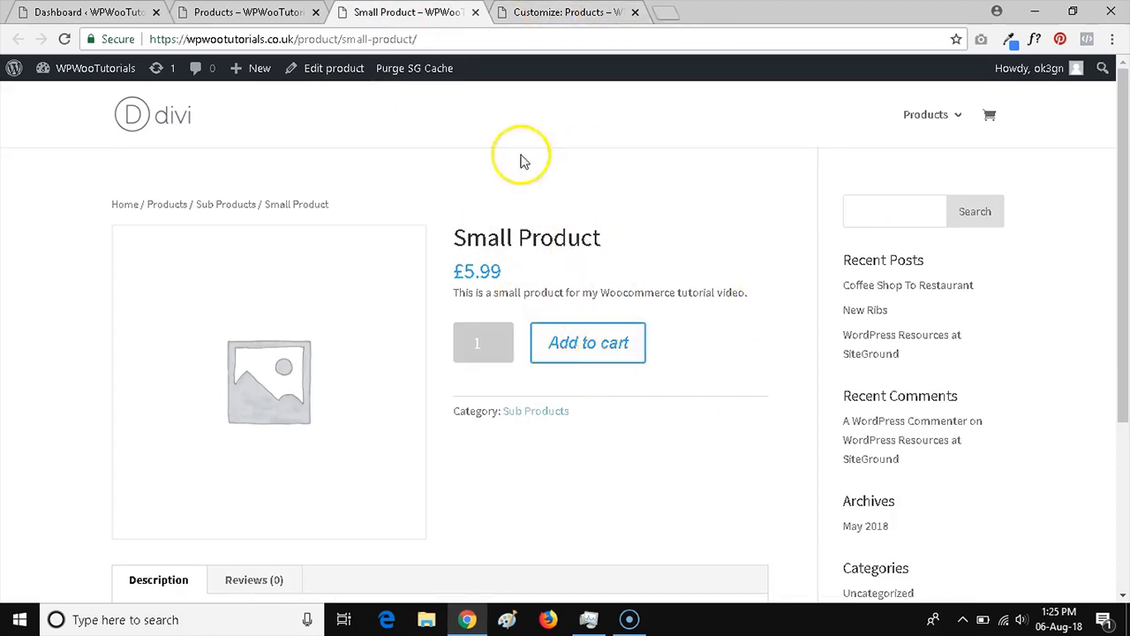
mouse_move(729, 380)
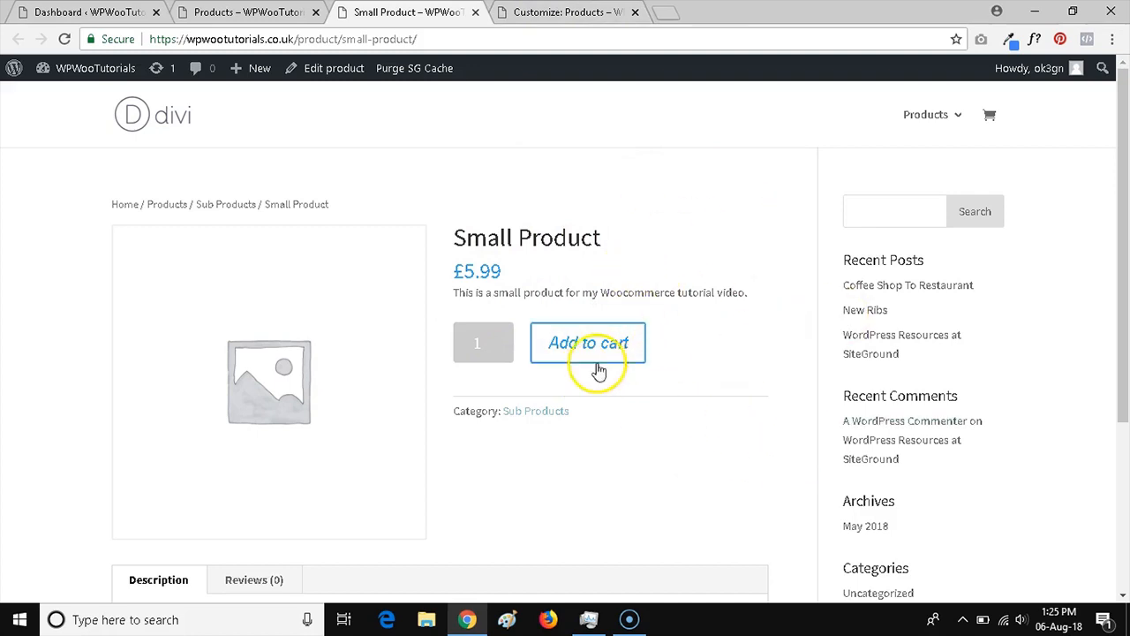
mouse_move(545, 310)
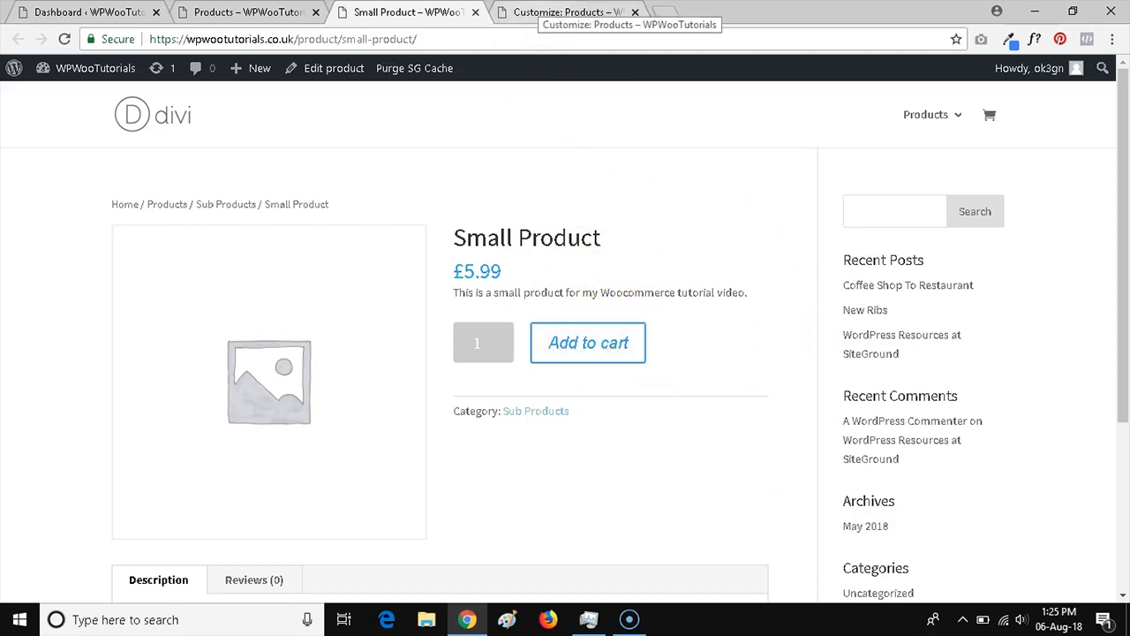
- Open Divi Buttons Style settings: text size 20, italic, border radius 3
left_click(560, 11)
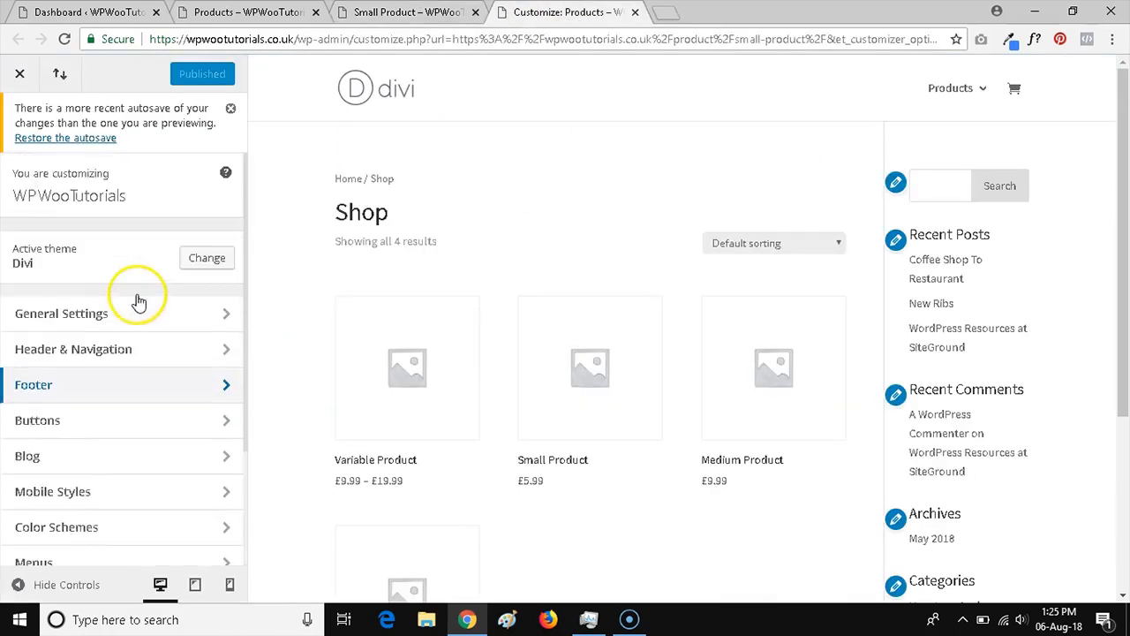
left_click(37, 419)
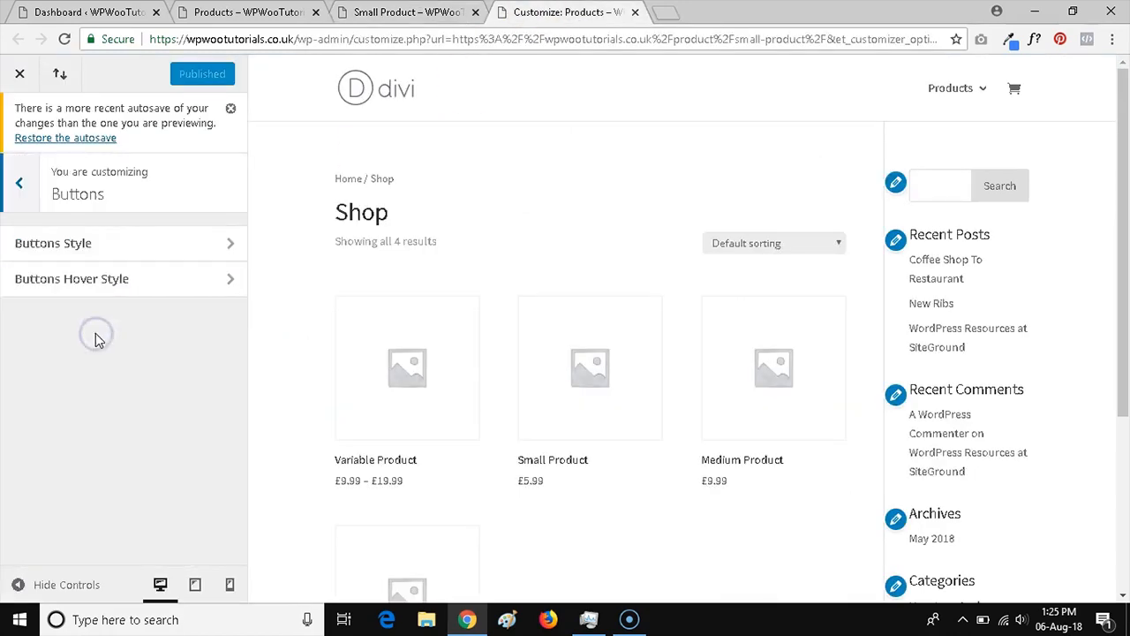
left_click(53, 242)
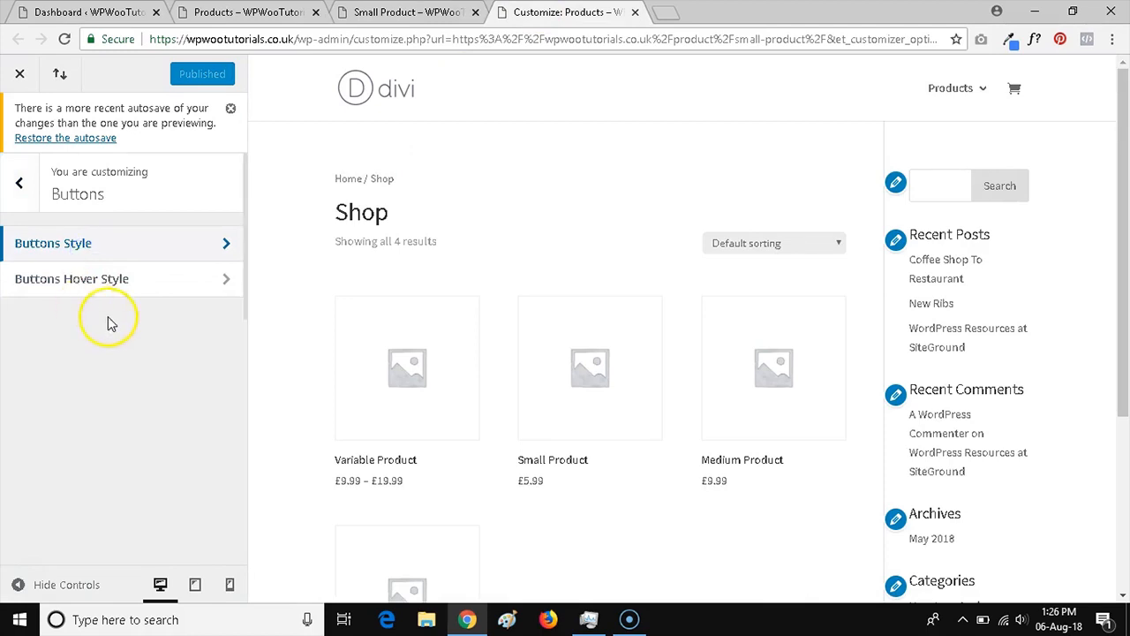
left_click(53, 243)
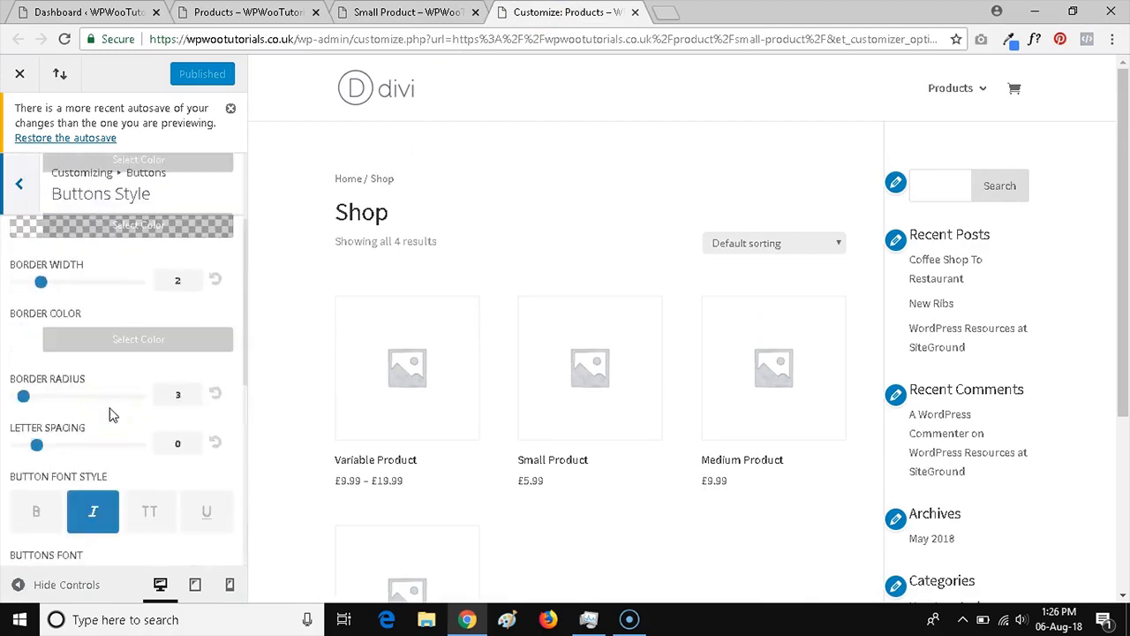
scroll("down", 3)
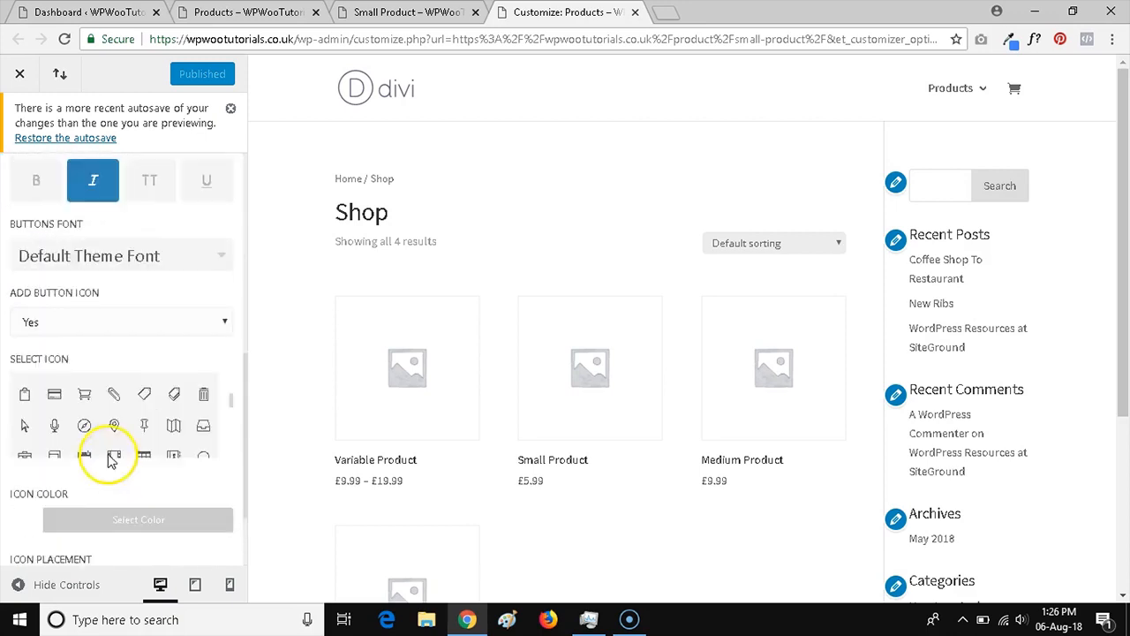
left_click(19, 183)
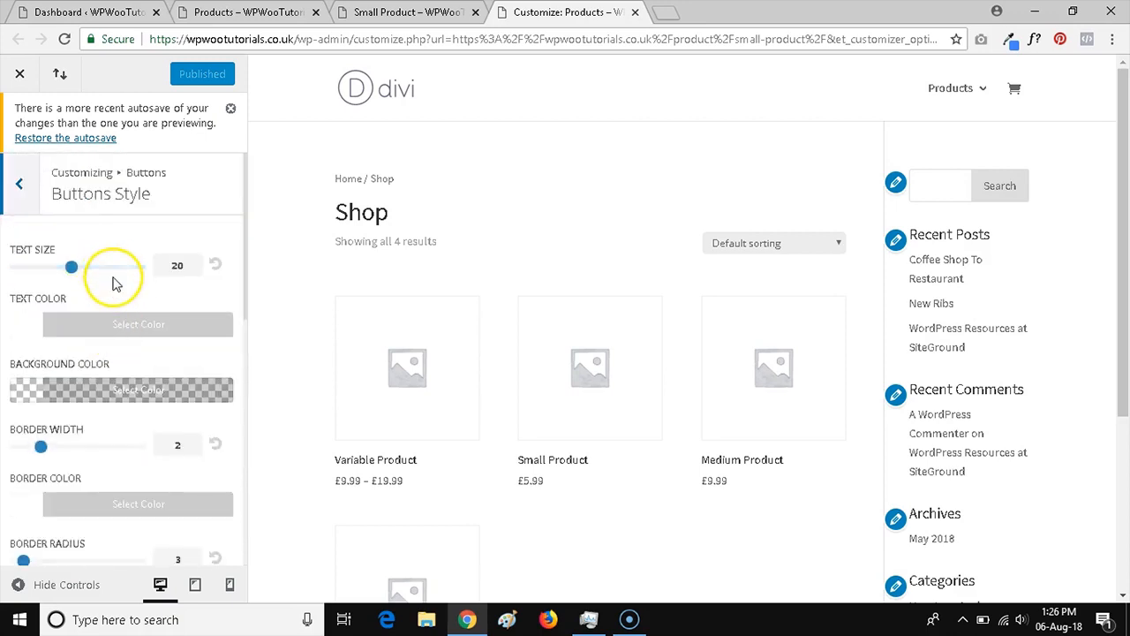
- Scroll through the Select Icon grid and choose a new button icon
scroll("down", 3)
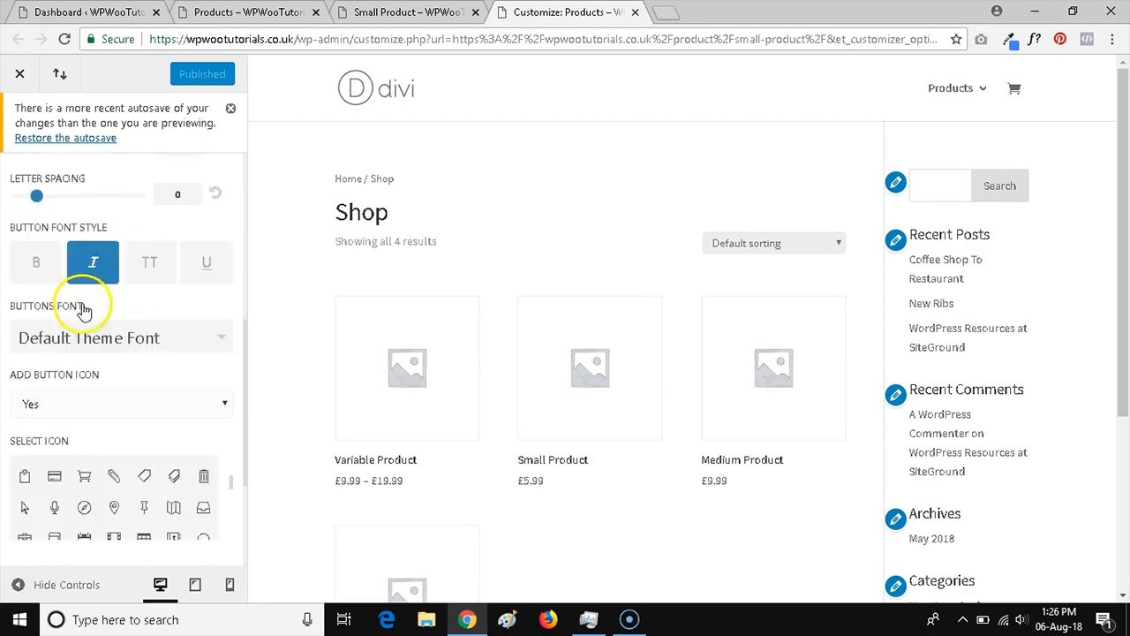
scroll("down", 3)
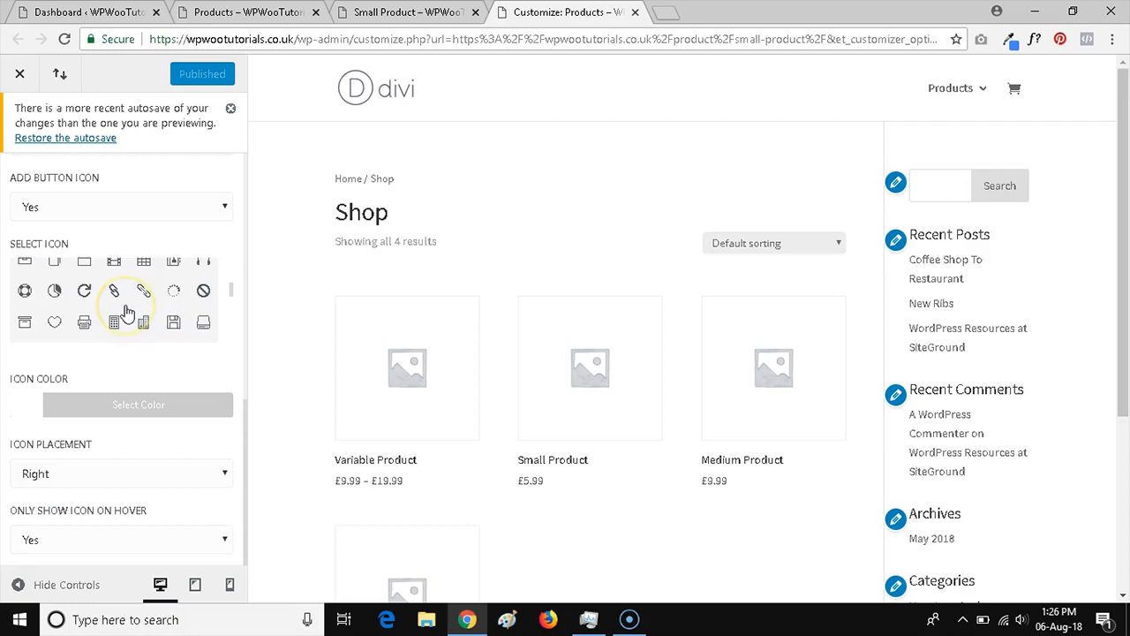
scroll("down", 3)
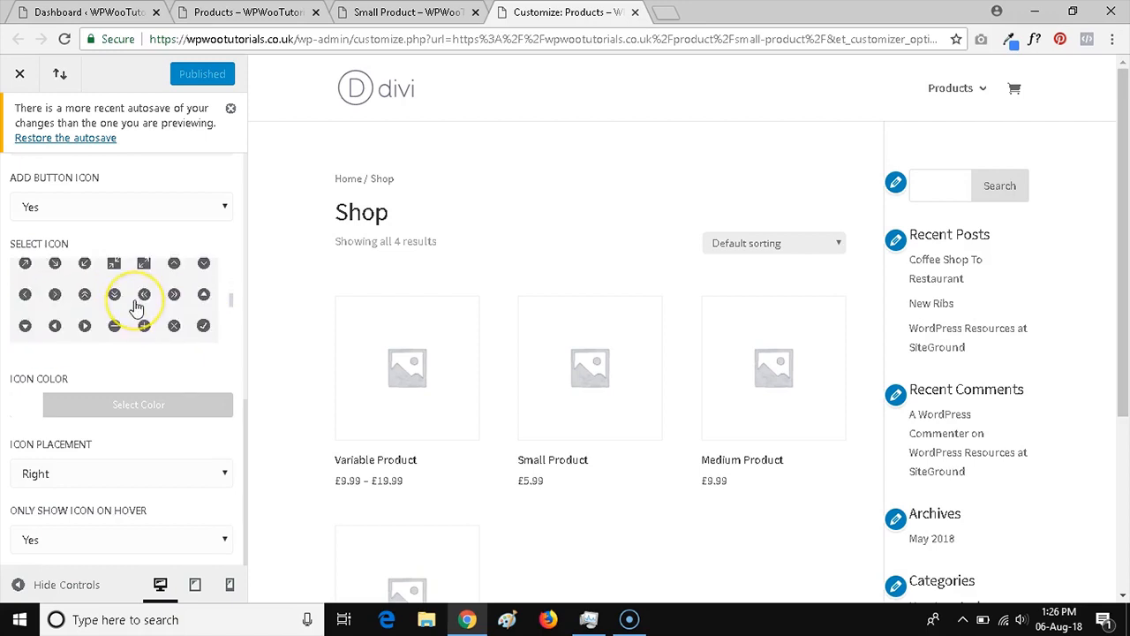
scroll("down", 3)
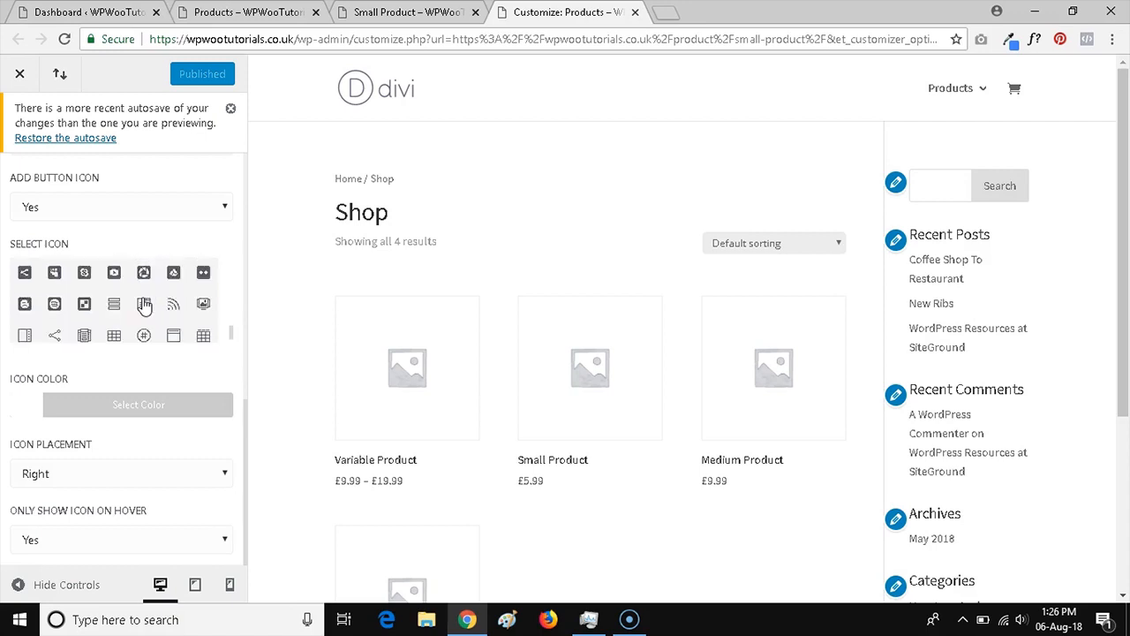
left_click(53, 327)
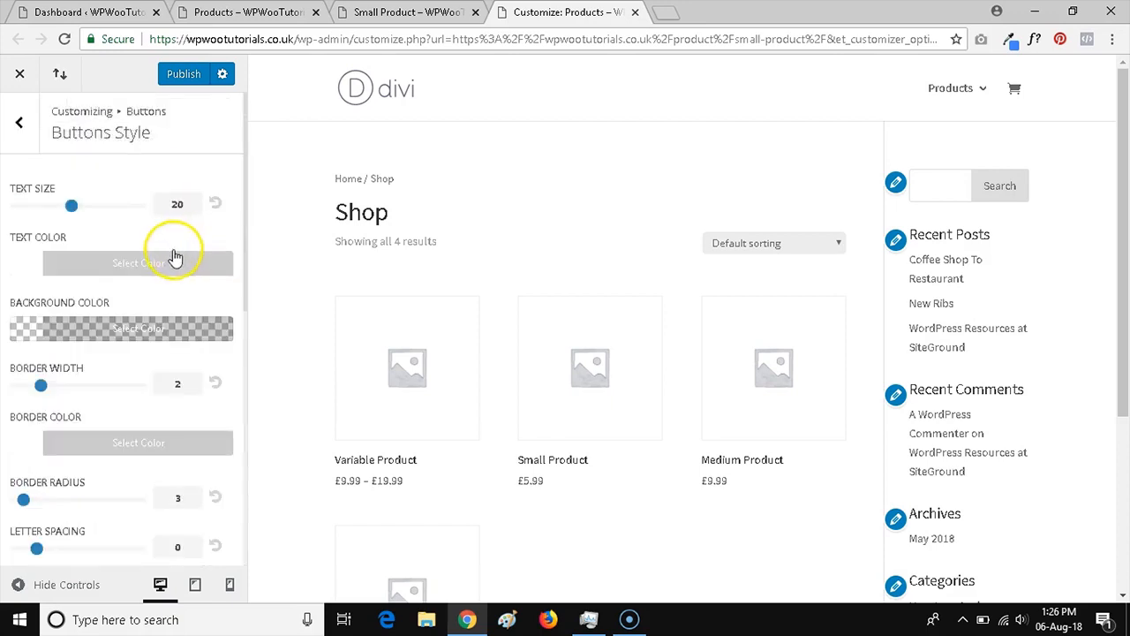
mouse_move(158, 282)
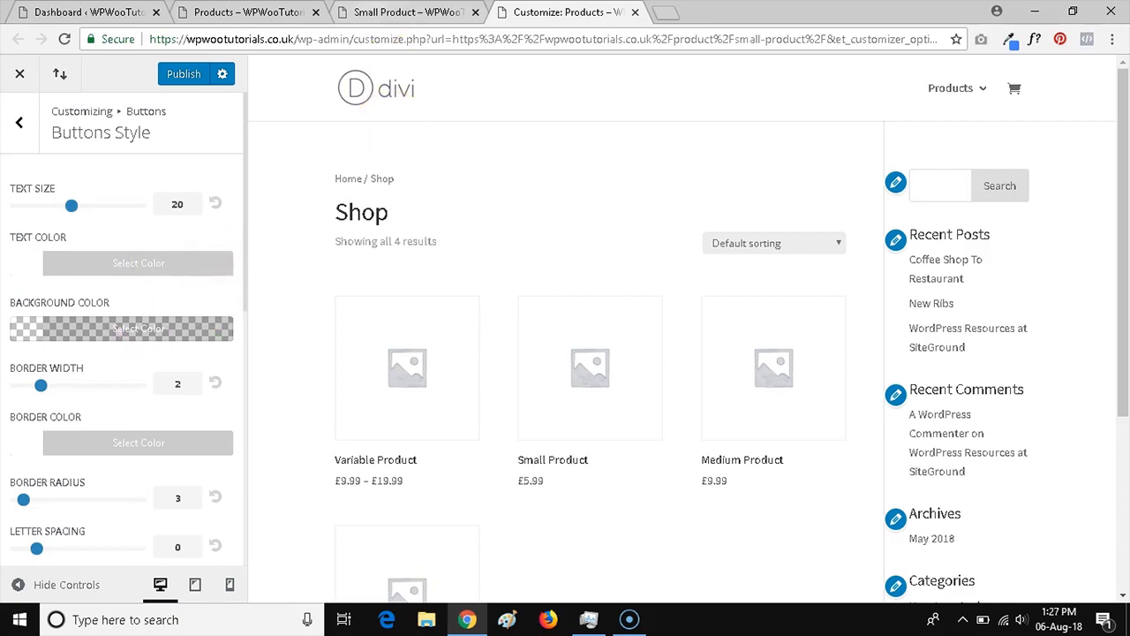
- Capture the product page's blue #2ea3f2 with ColorZilla and copy its code
left_click(402, 11)
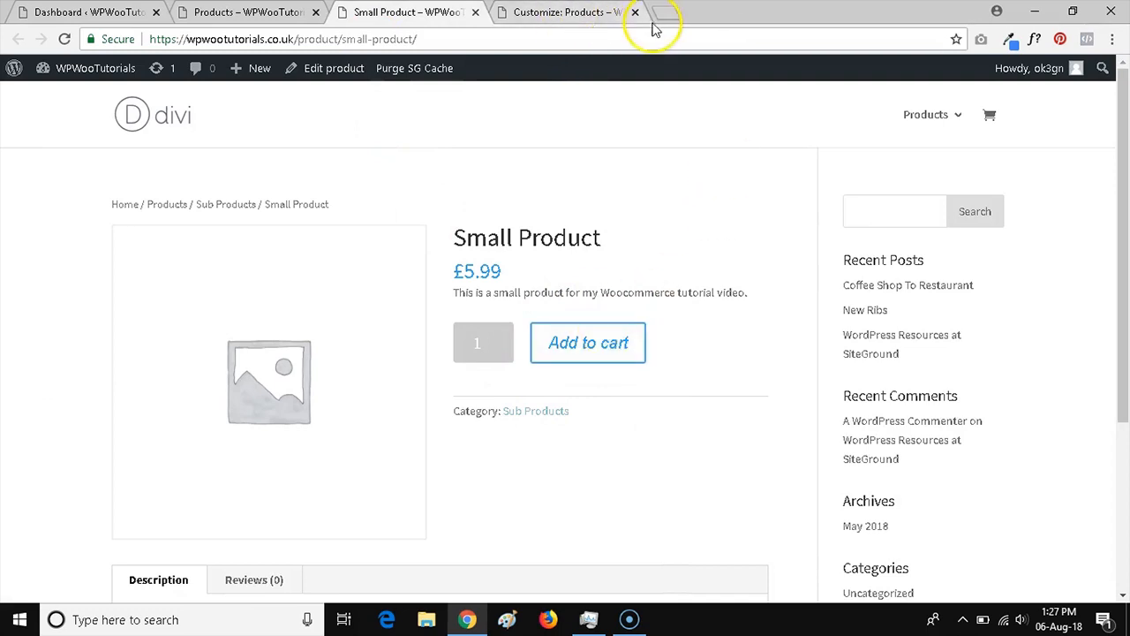
left_click(1011, 39)
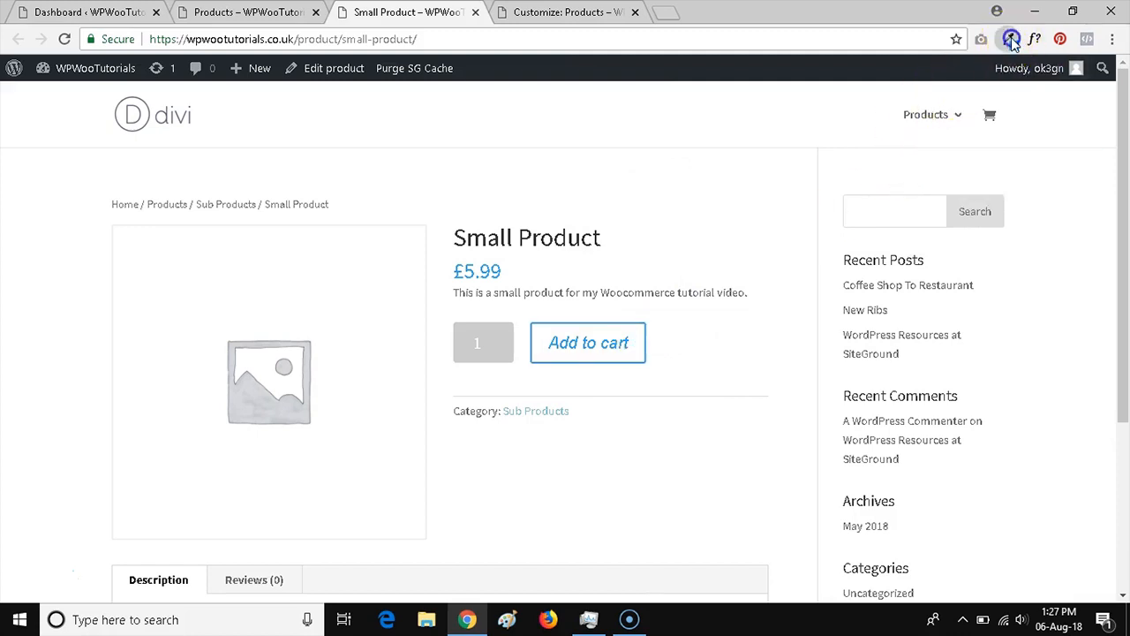
left_click(1011, 39)
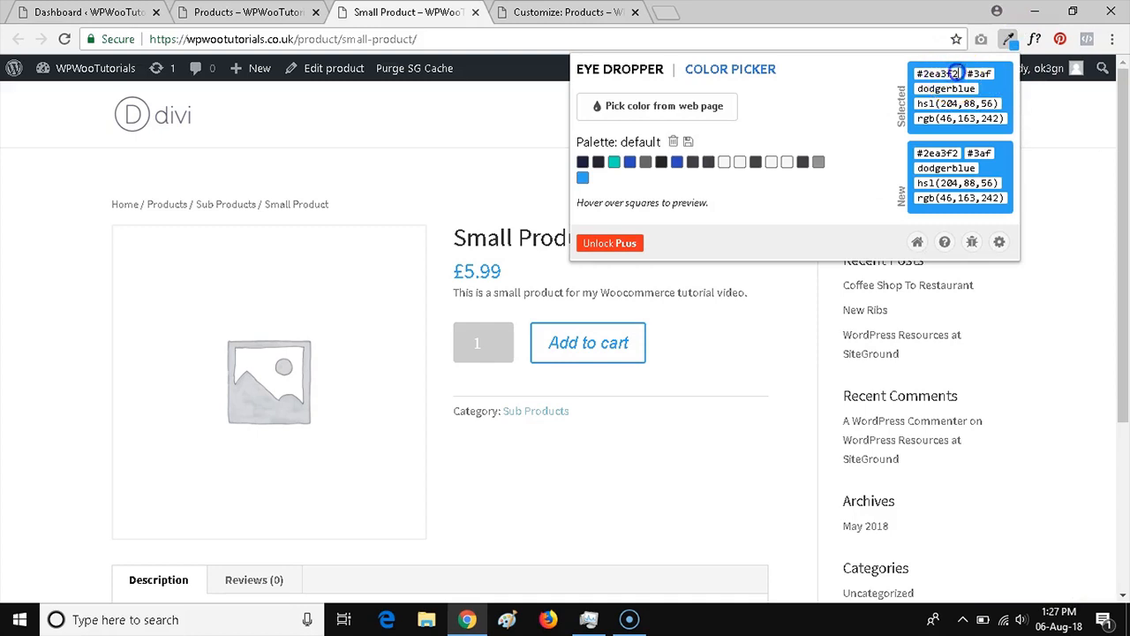
left_click(1007, 39)
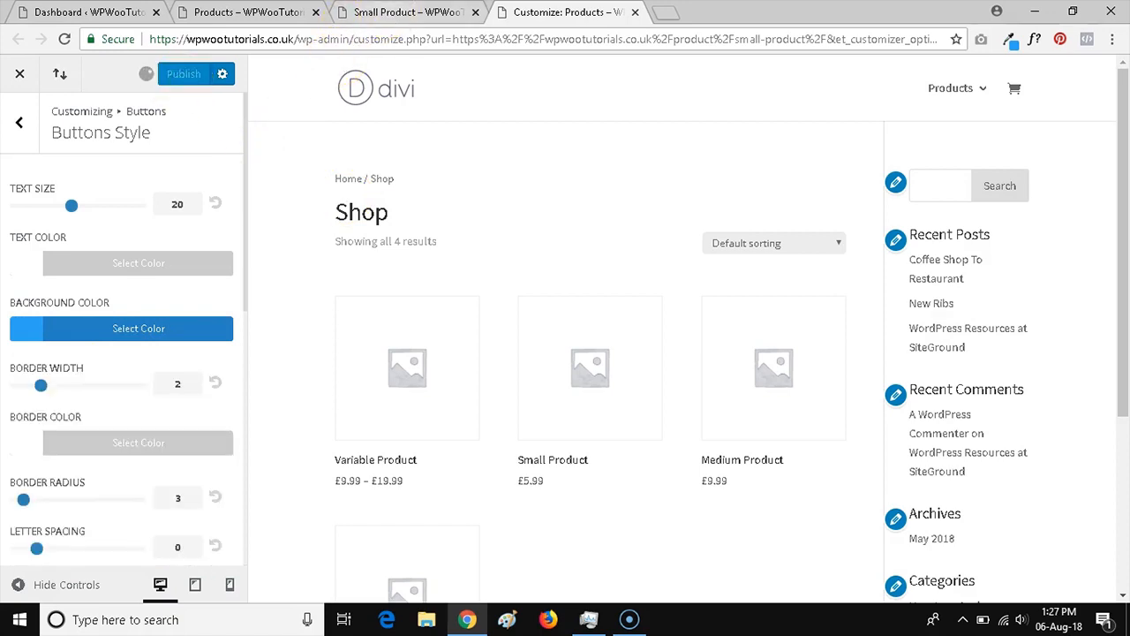
- Reload the Small Product page and hover Add to cart to preview its icon
left_click(406, 12)
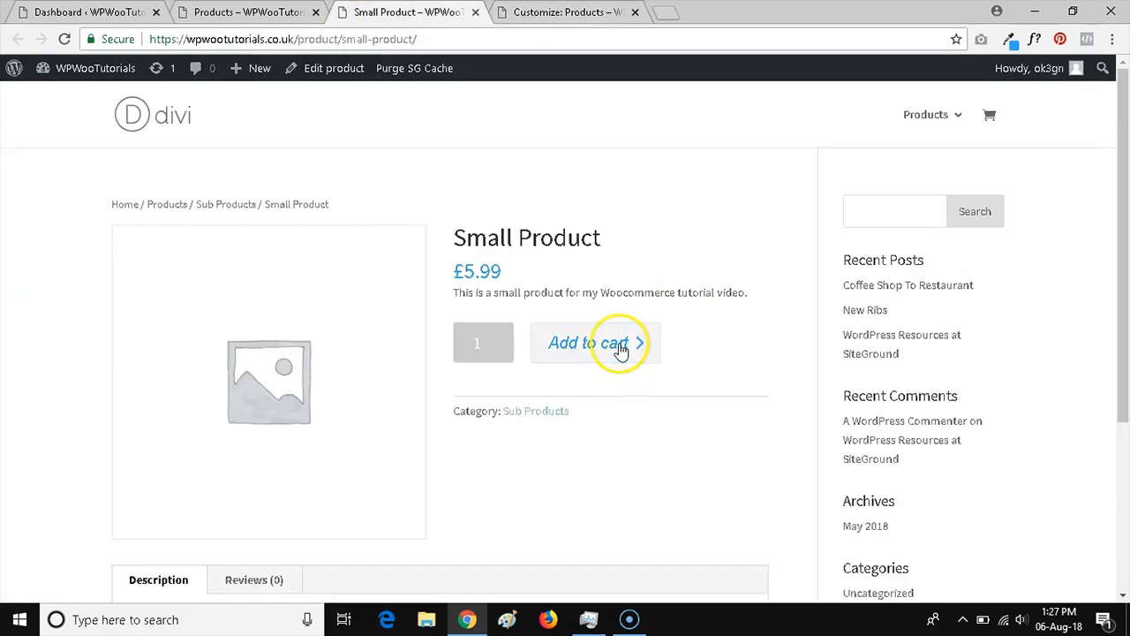
left_click(588, 343)
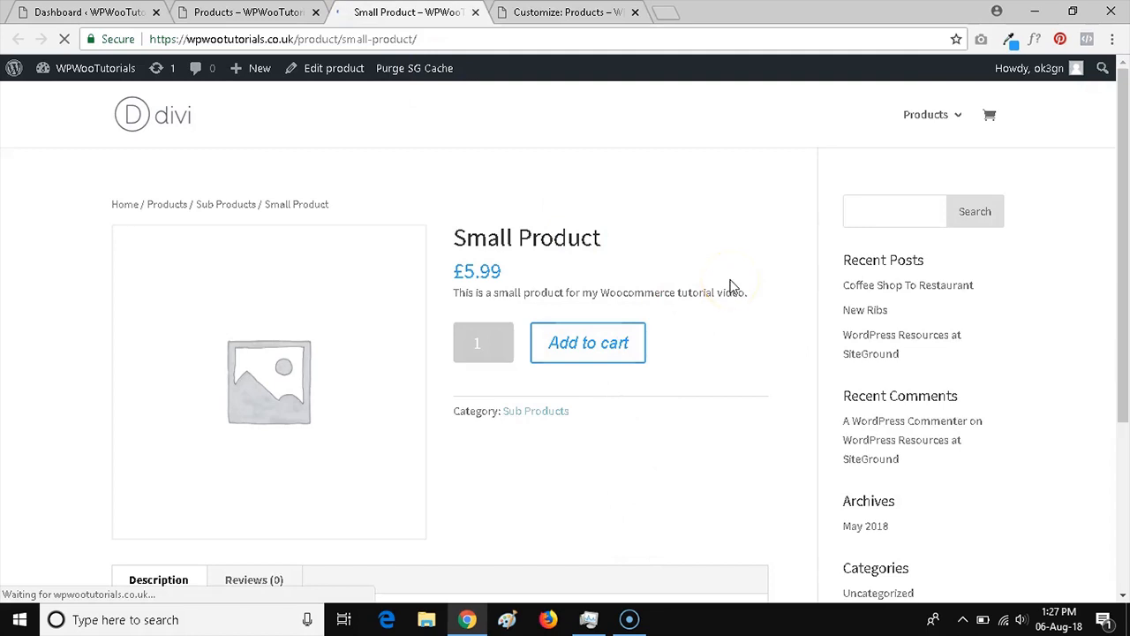
left_click(588, 343)
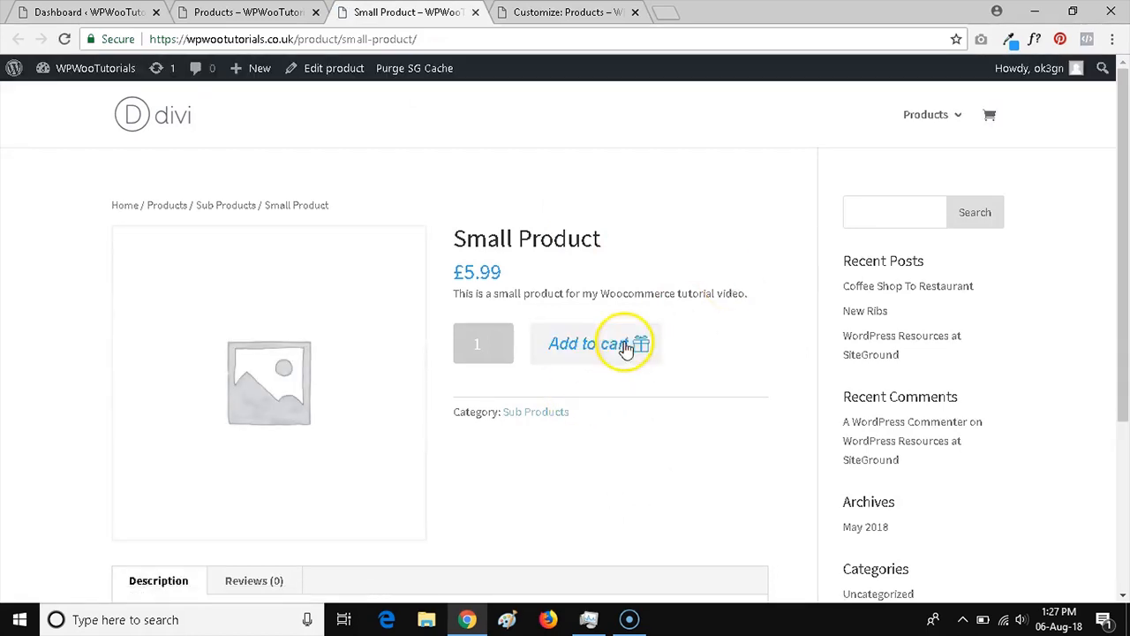
left_click(589, 343)
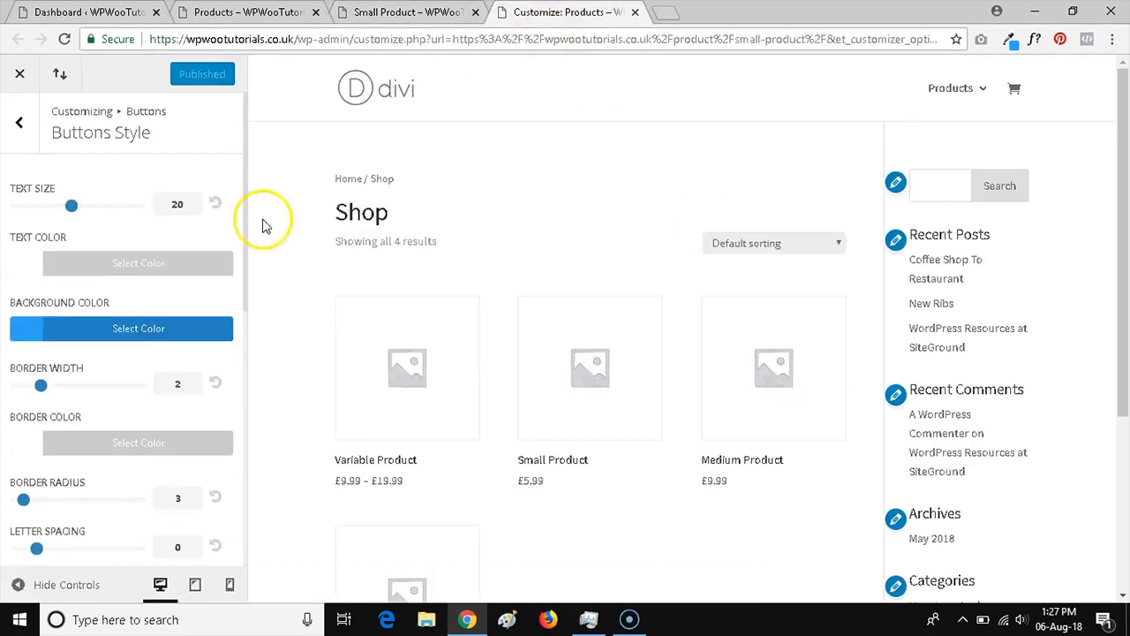
- Set the Buttons Style text colour to red and publish
left_click(138, 263)
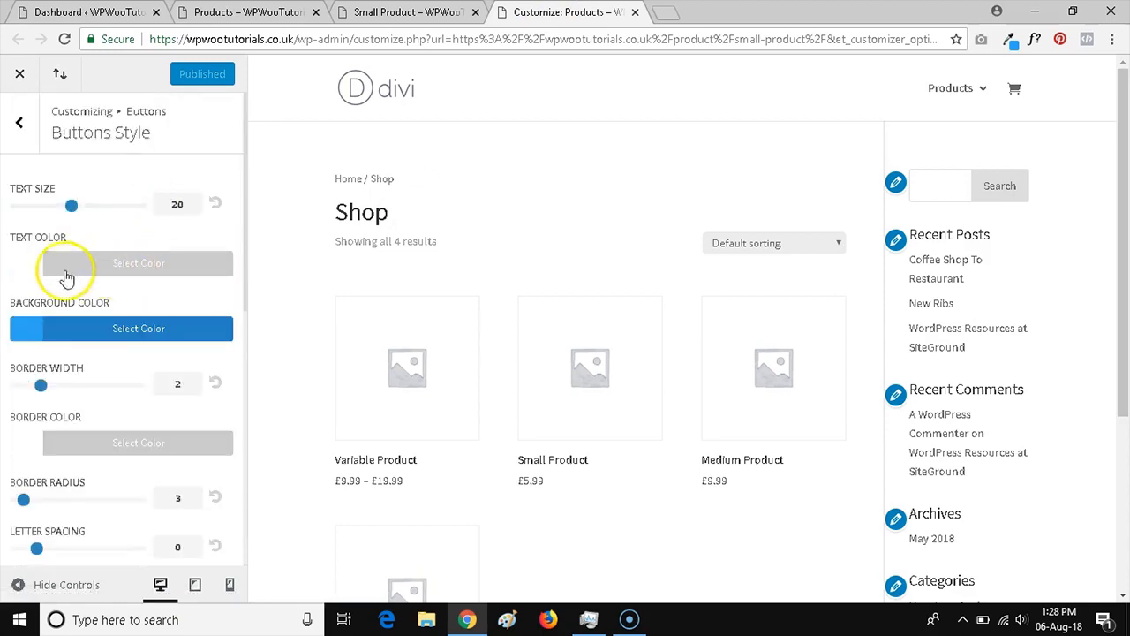
left_click(138, 263)
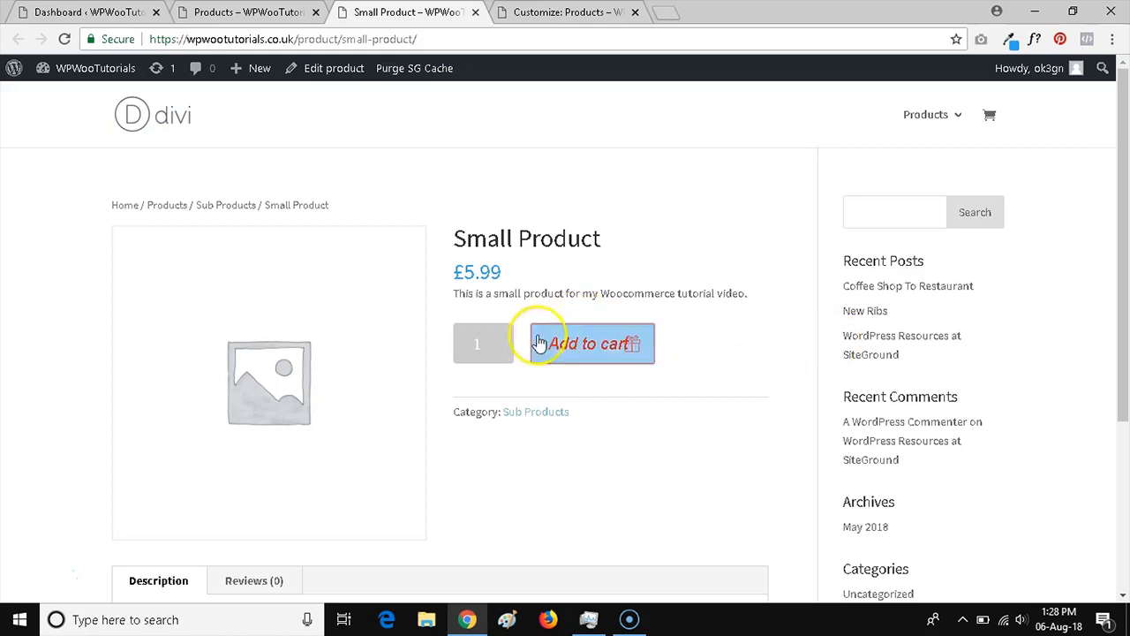
mouse_move(780, 415)
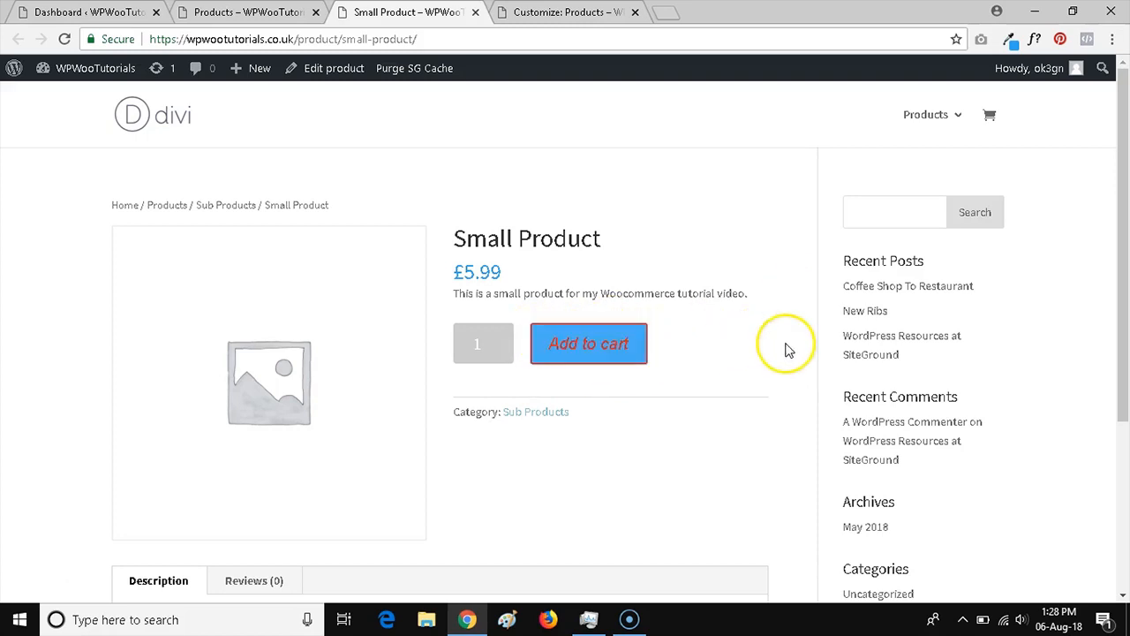
mouse_move(525, 310)
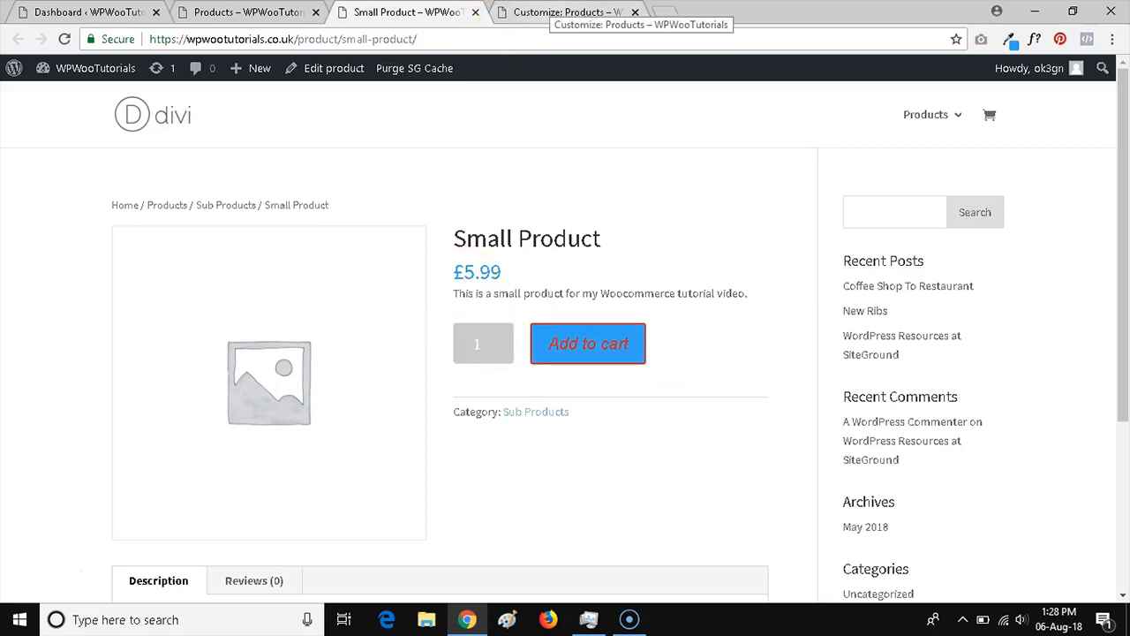
- Back out of Buttons Style twice to the top-level Customizer menu
left_click(561, 12)
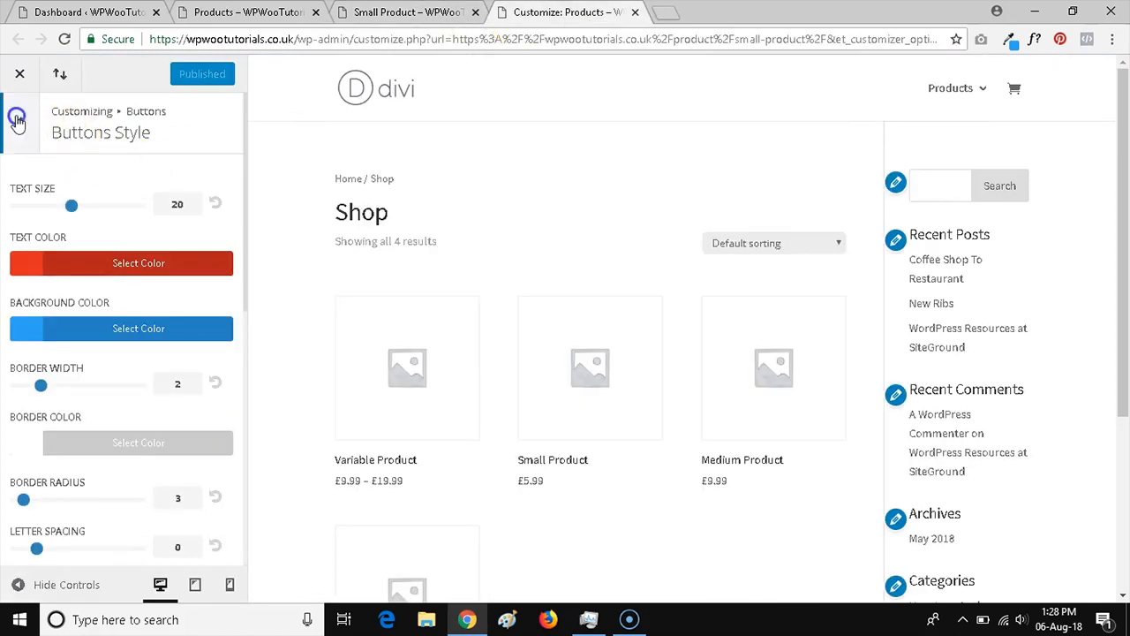
left_click(17, 119)
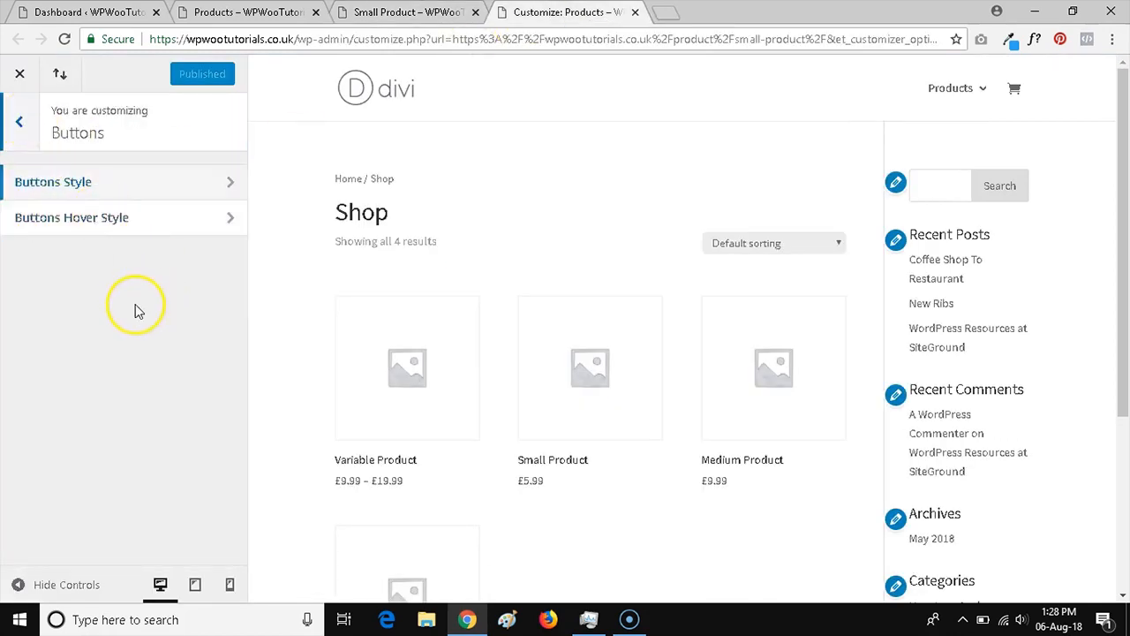
left_click(19, 121)
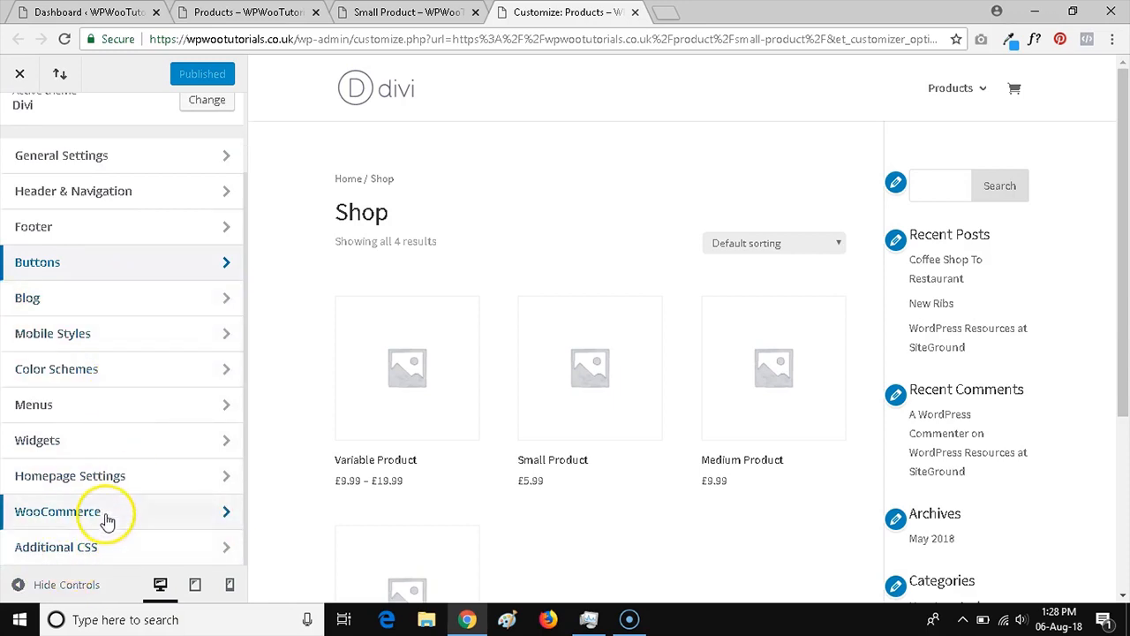
mouse_move(115, 481)
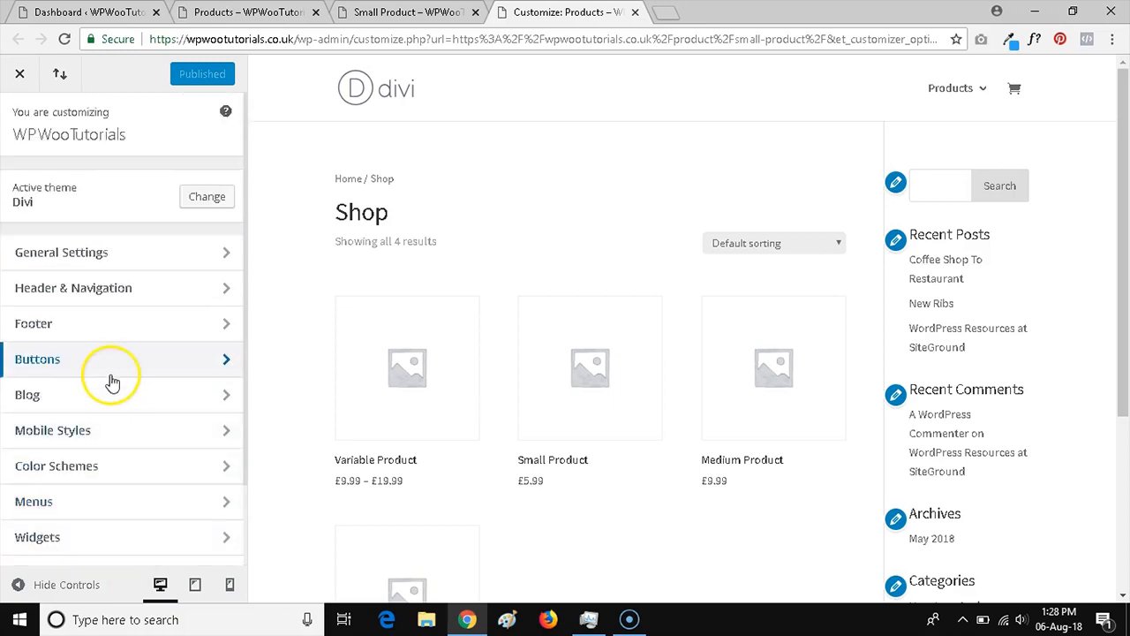
mouse_move(175, 383)
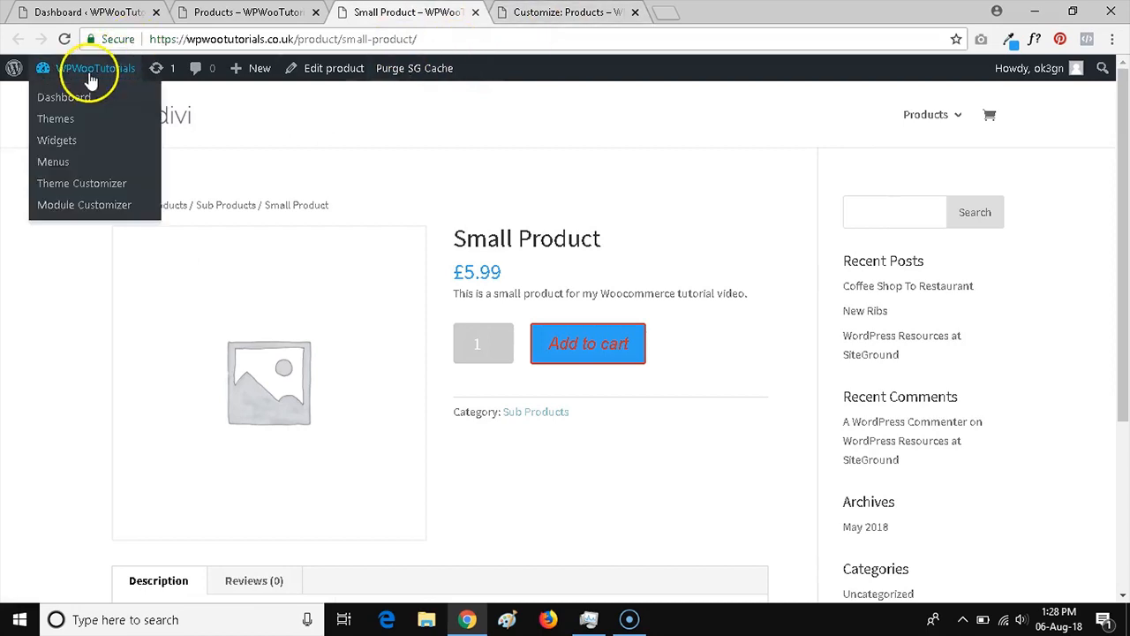
mouse_move(122, 110)
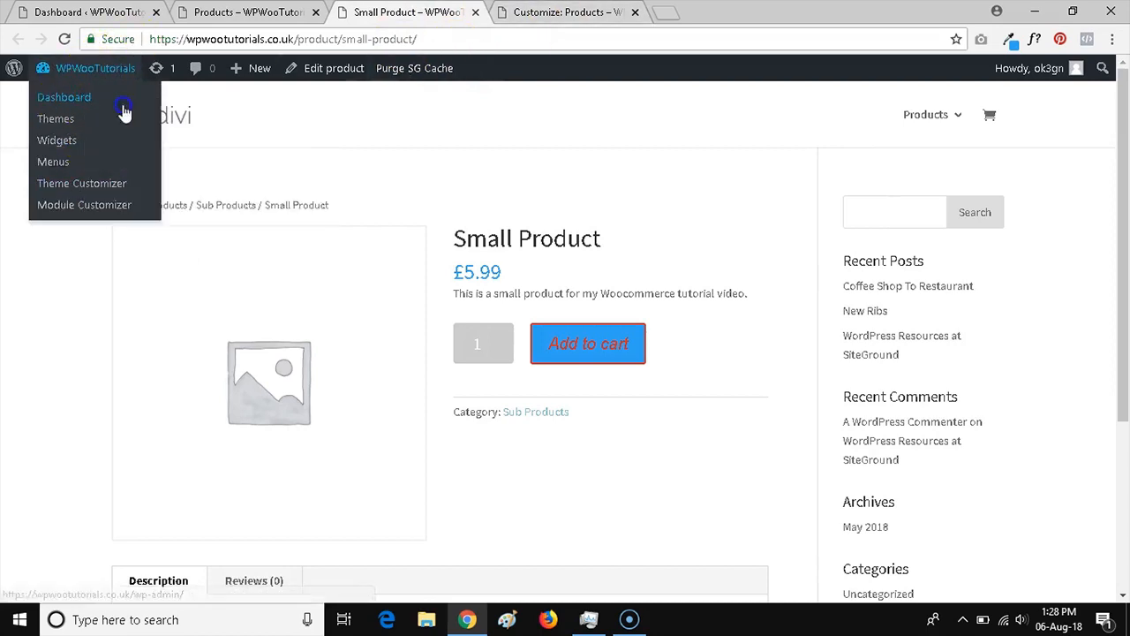
- Open Divi Theme Options' empty Custom CSS box, then switch to the Small Product tab
left_click(82, 183)
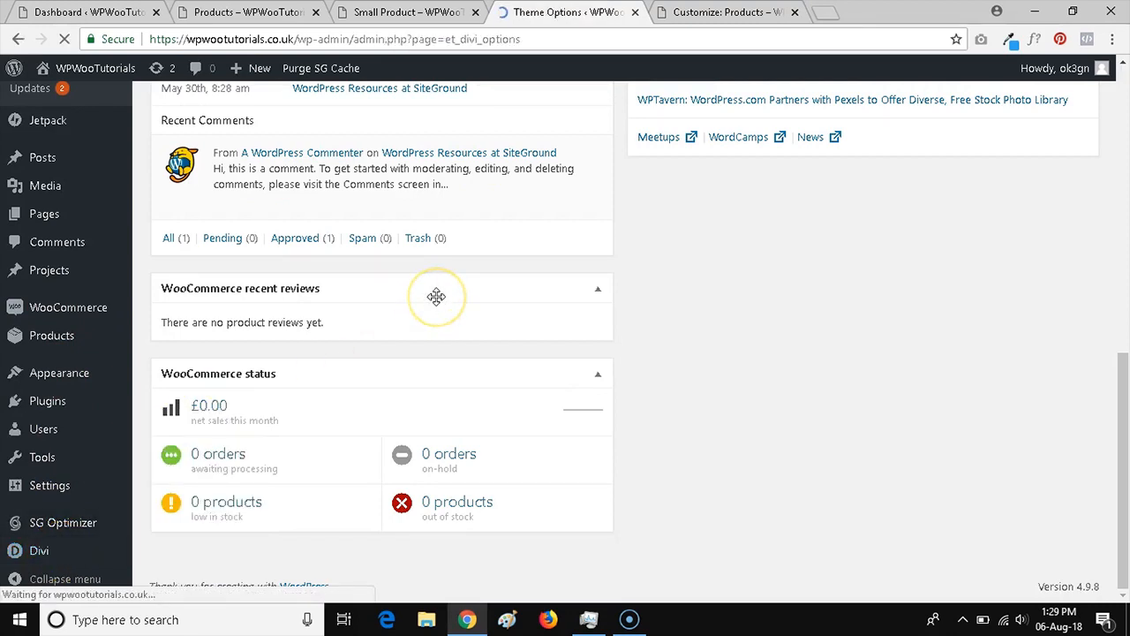
mouse_move(567, 271)
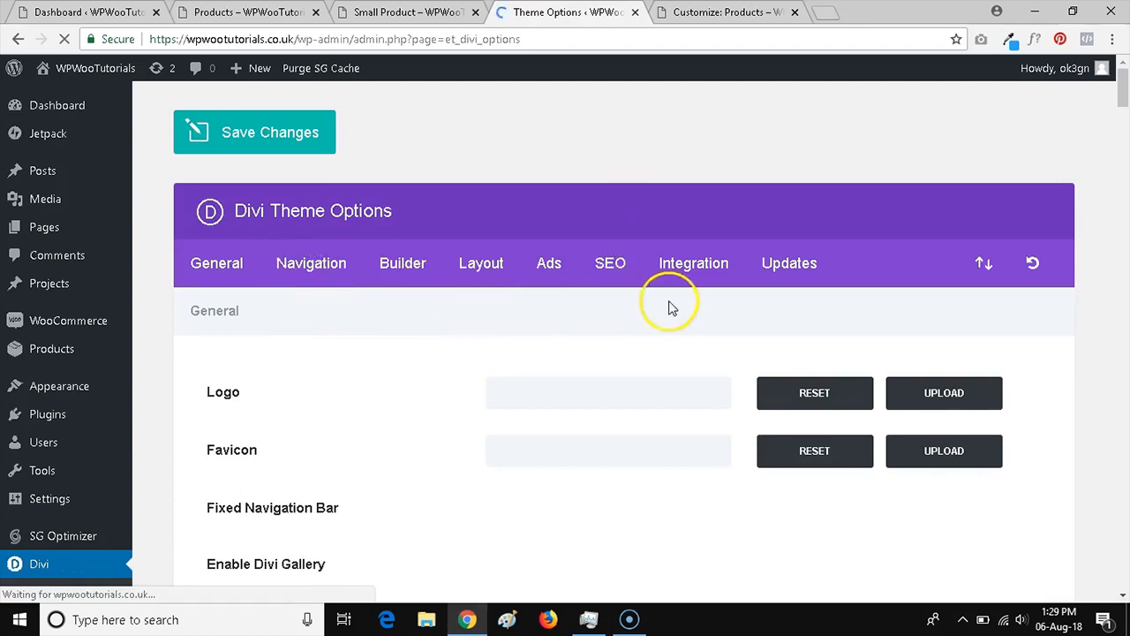
scroll("down", 3)
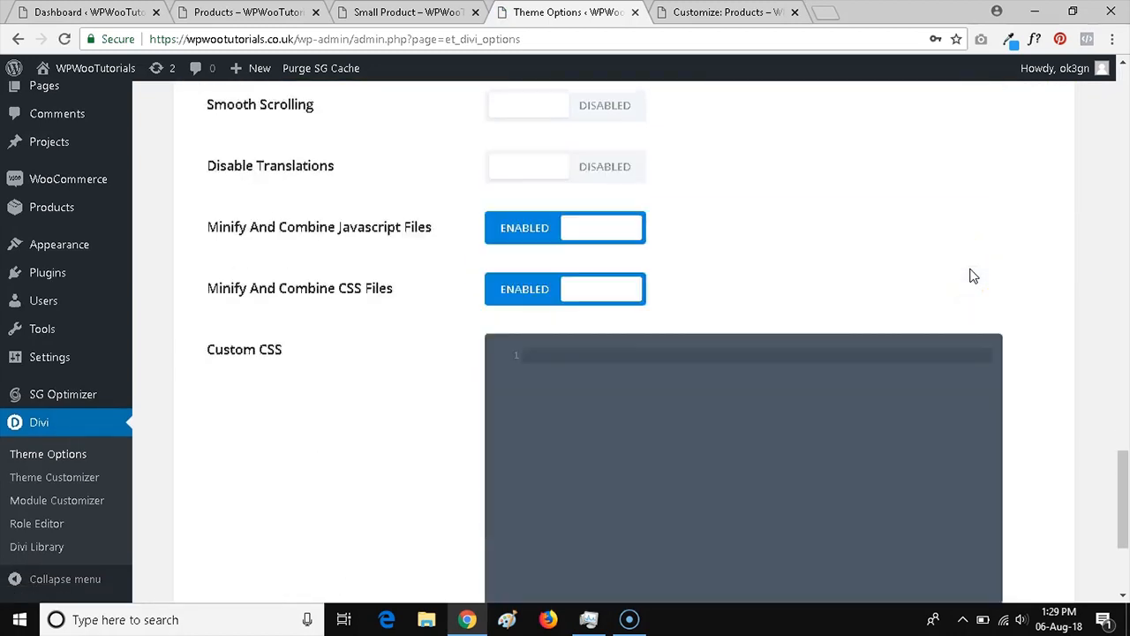
left_click(406, 12)
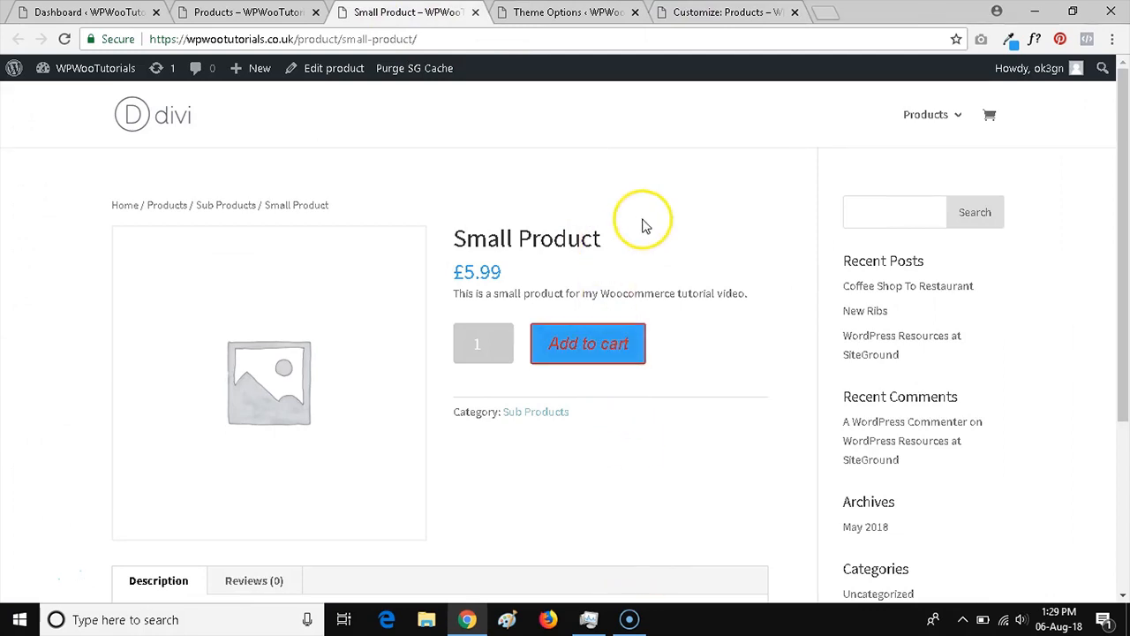
- Open Chrome DevTools with F12 to inspect the Add to cart button's CSS rule
key("F12")
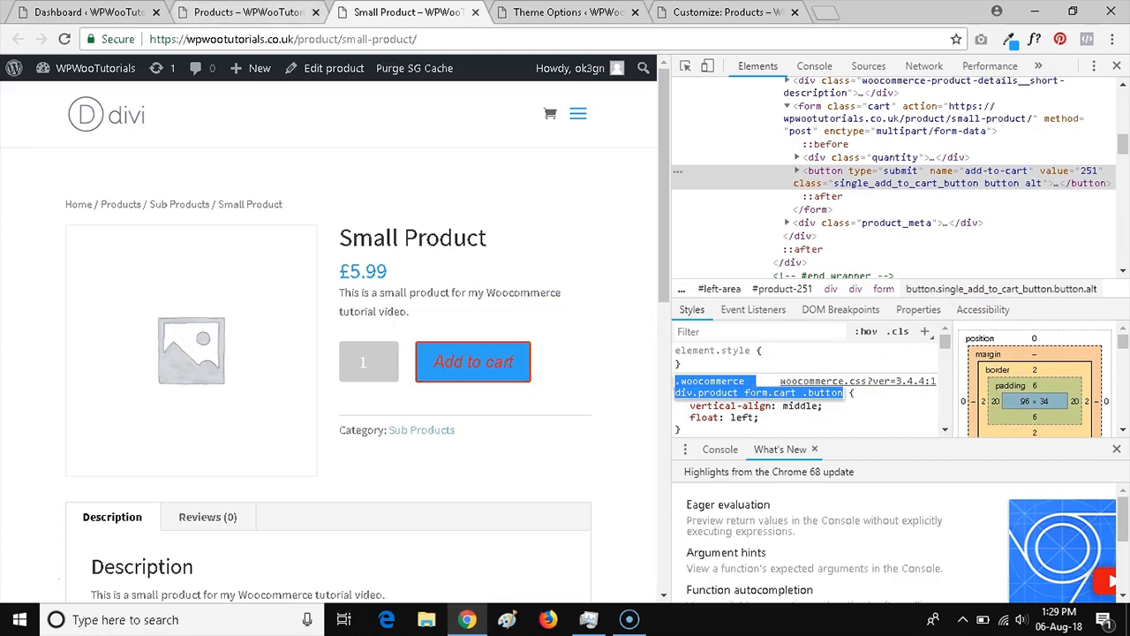
- Type a '.woocommerce div.product form.cart .button' rule with a red background-color into Divi Custom CSS
left_click(565, 11)
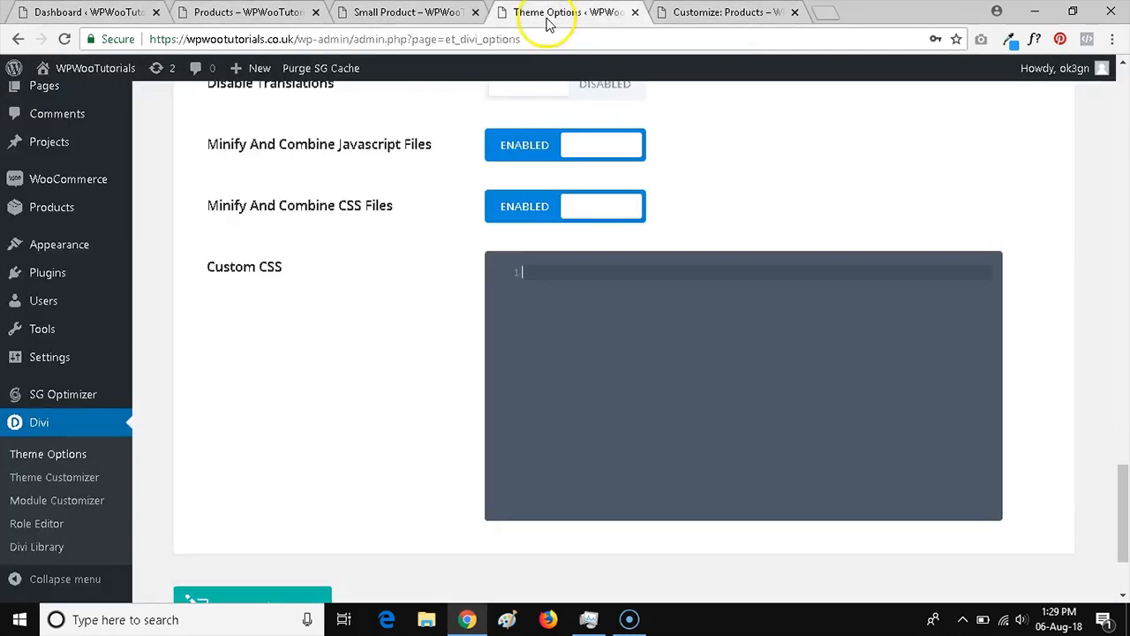
type(".woocommerce div.product form.cart .button {}")
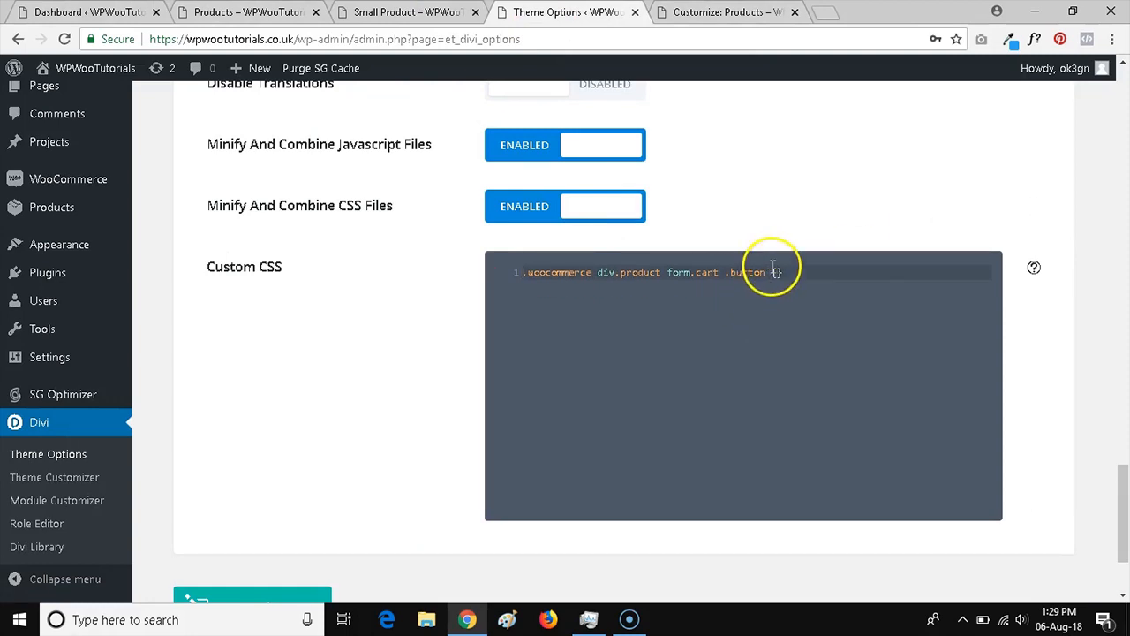
type("bac")
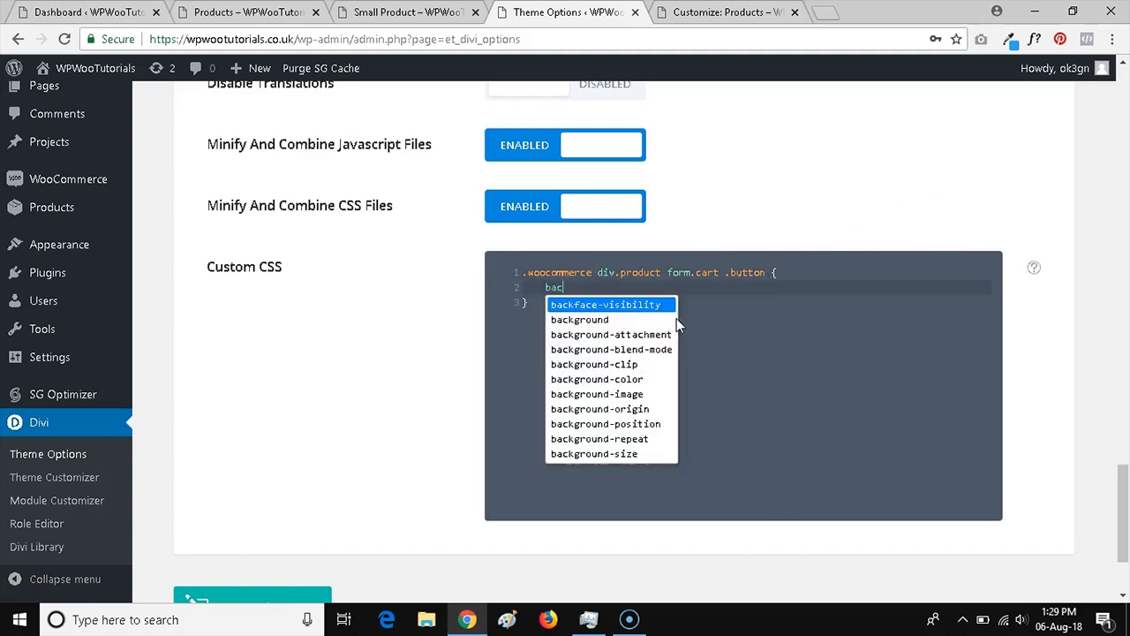
type("kgro")
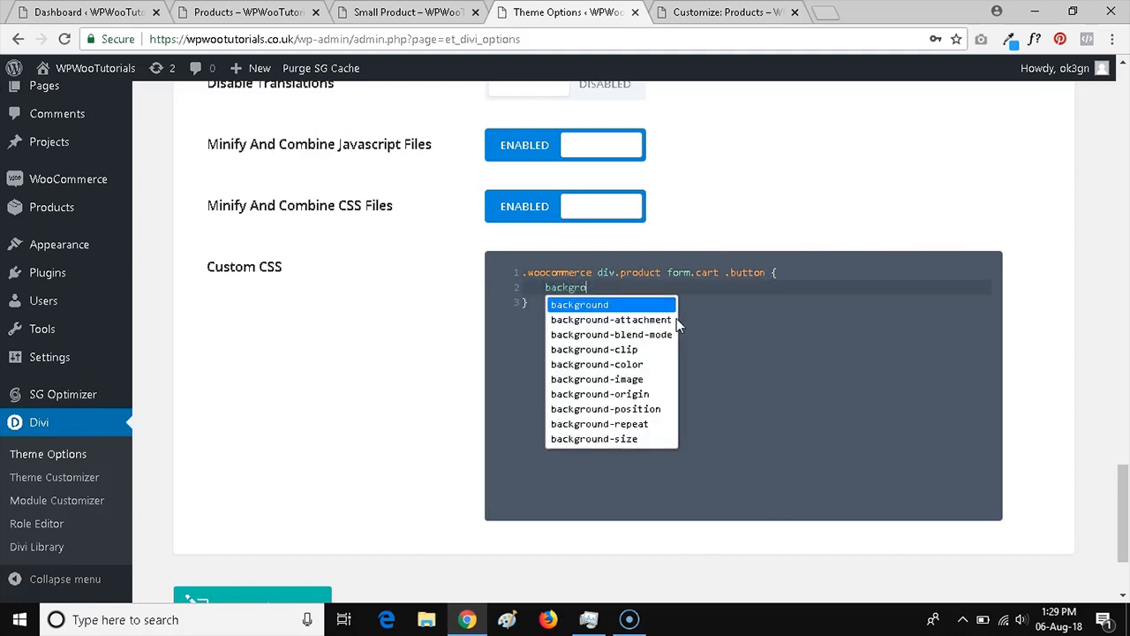
type("-color:")
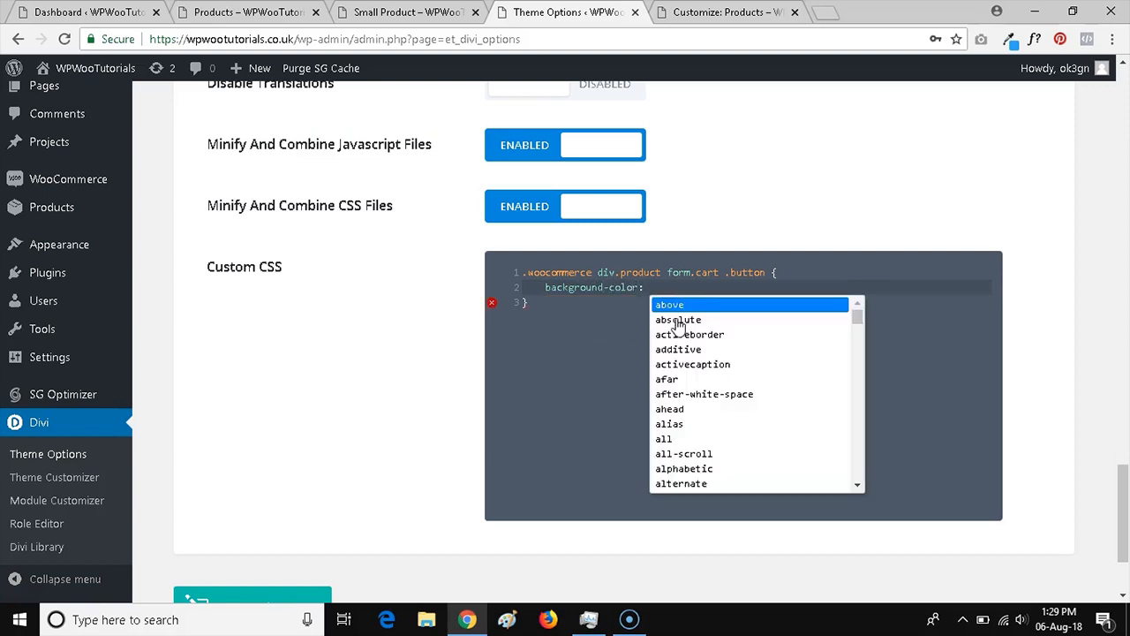
type("#red;")
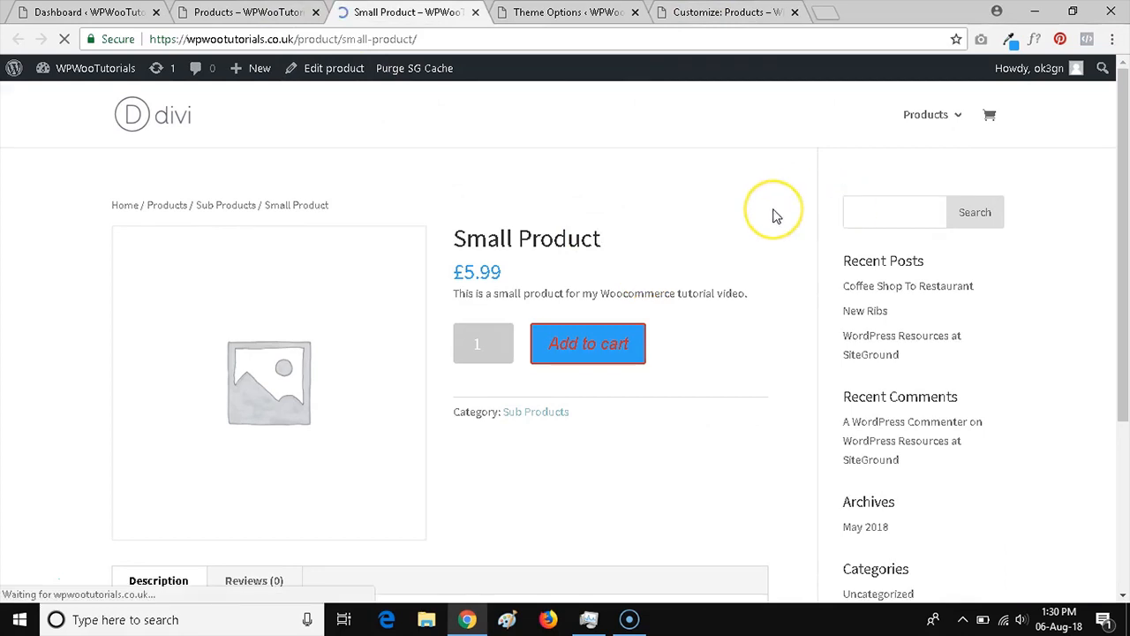
- Confirm the red Add to cart button, scroll Theme Options to Custom CSS, open Appearance > Editor in a new tab
left_click(588, 344)
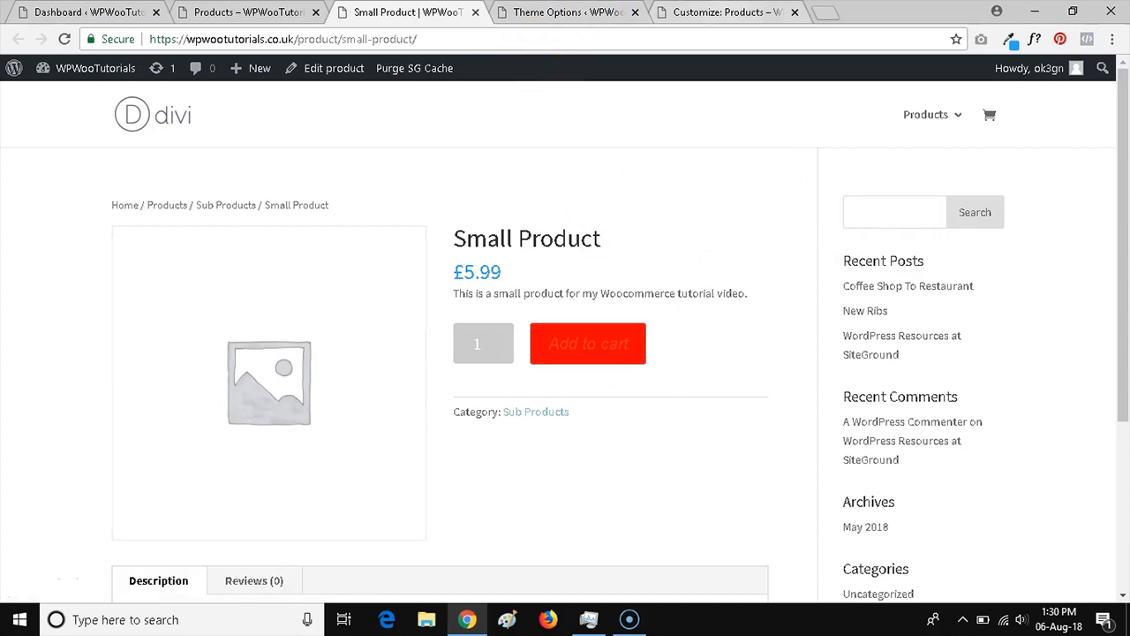
left_click(564, 11)
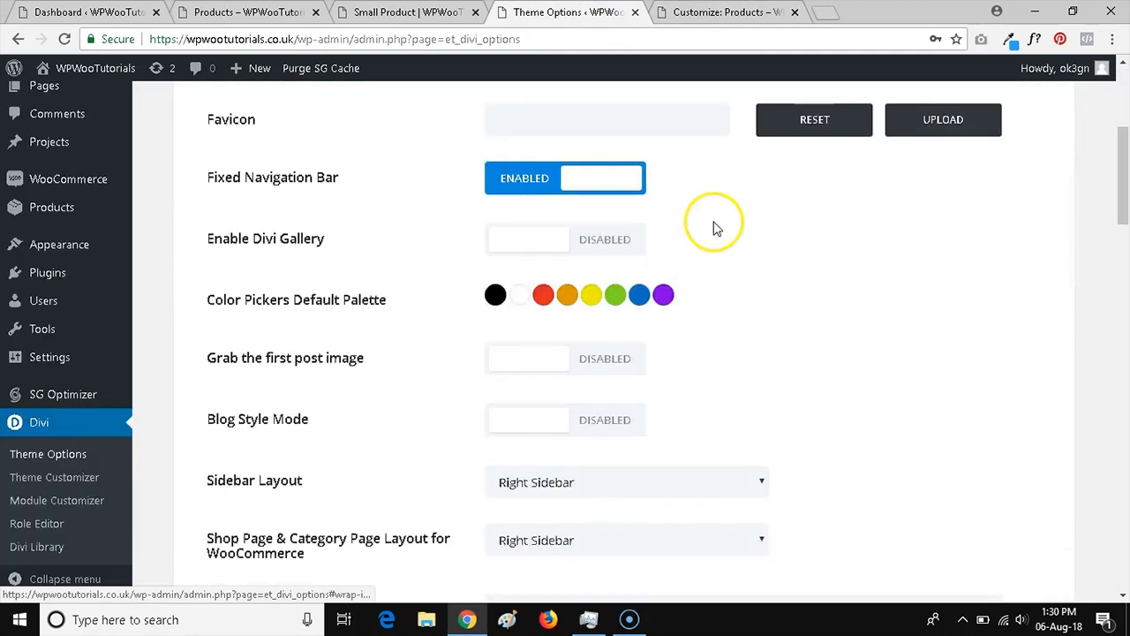
scroll("down", 3)
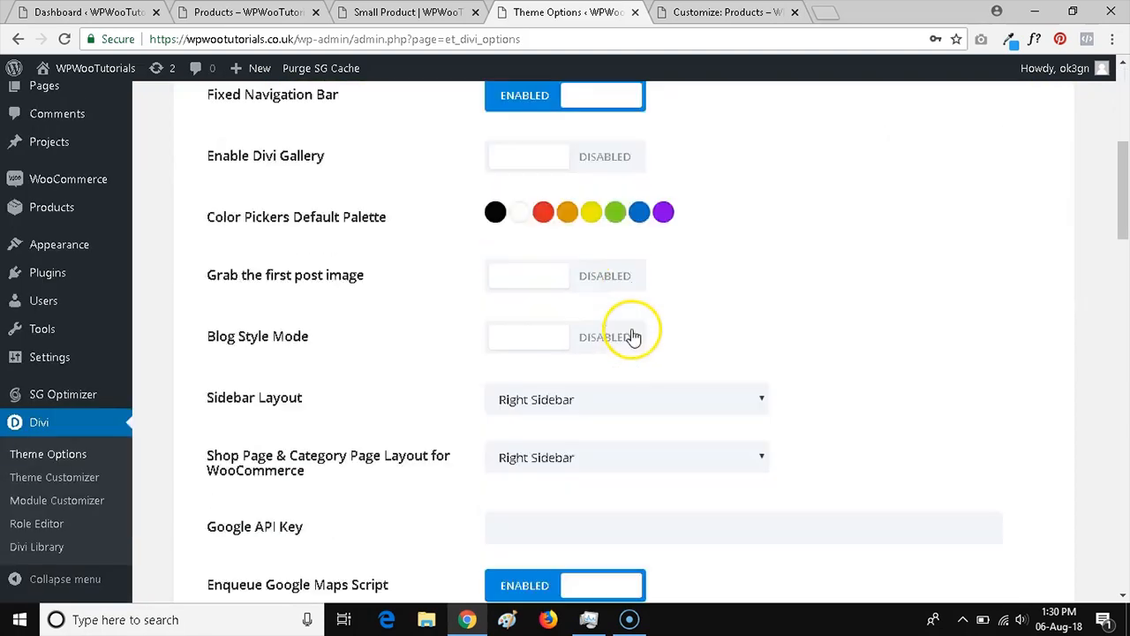
scroll("down", 3)
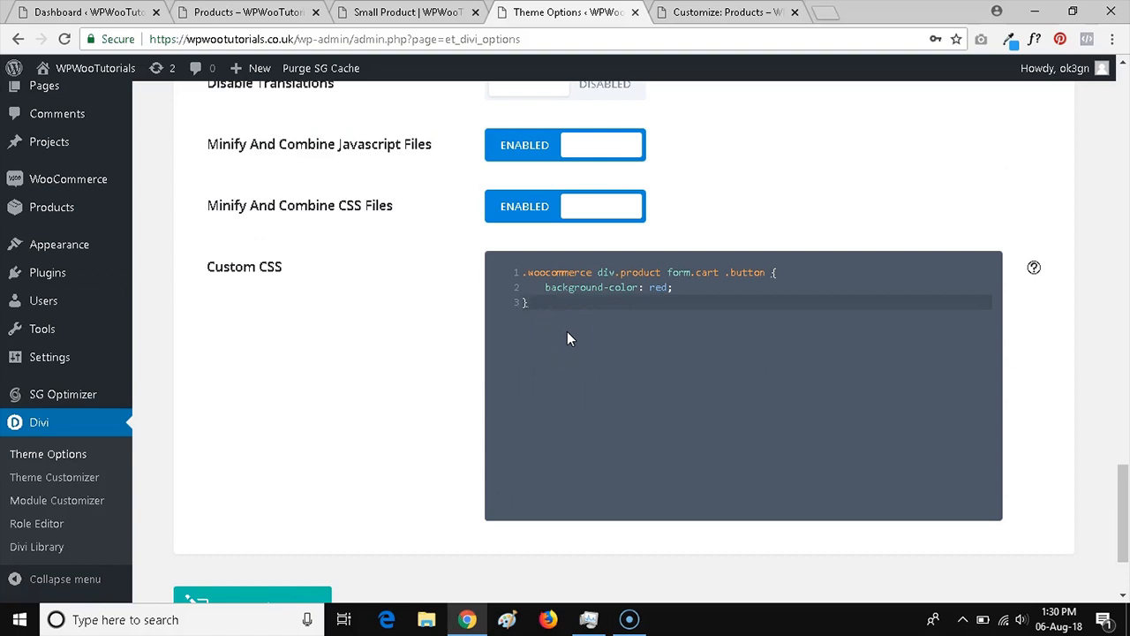
mouse_move(60, 244)
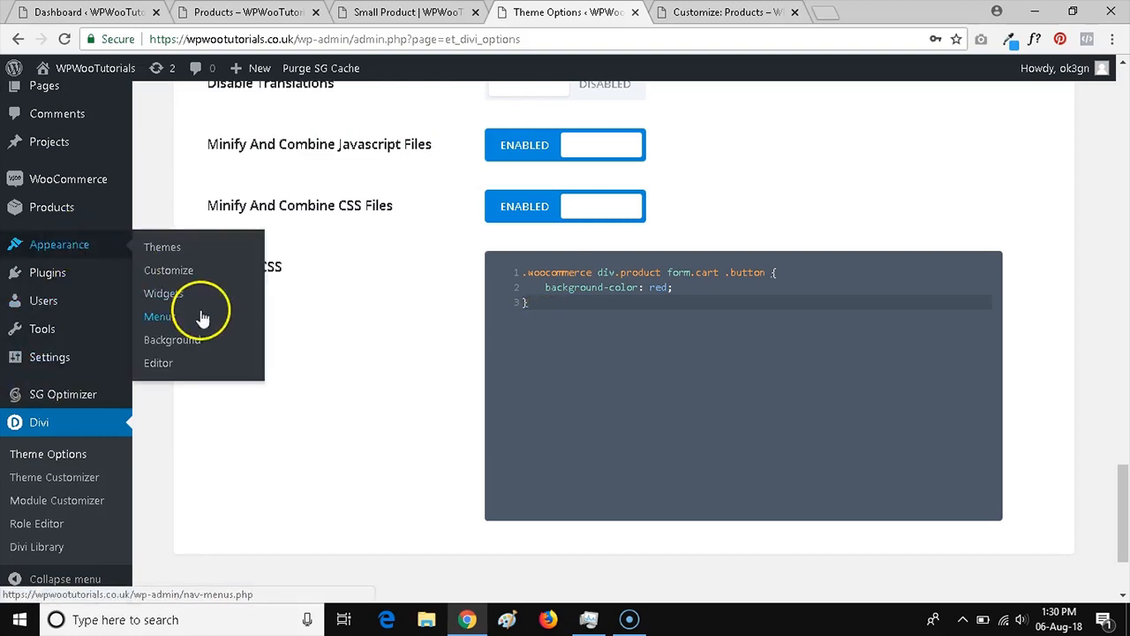
left_click(158, 363)
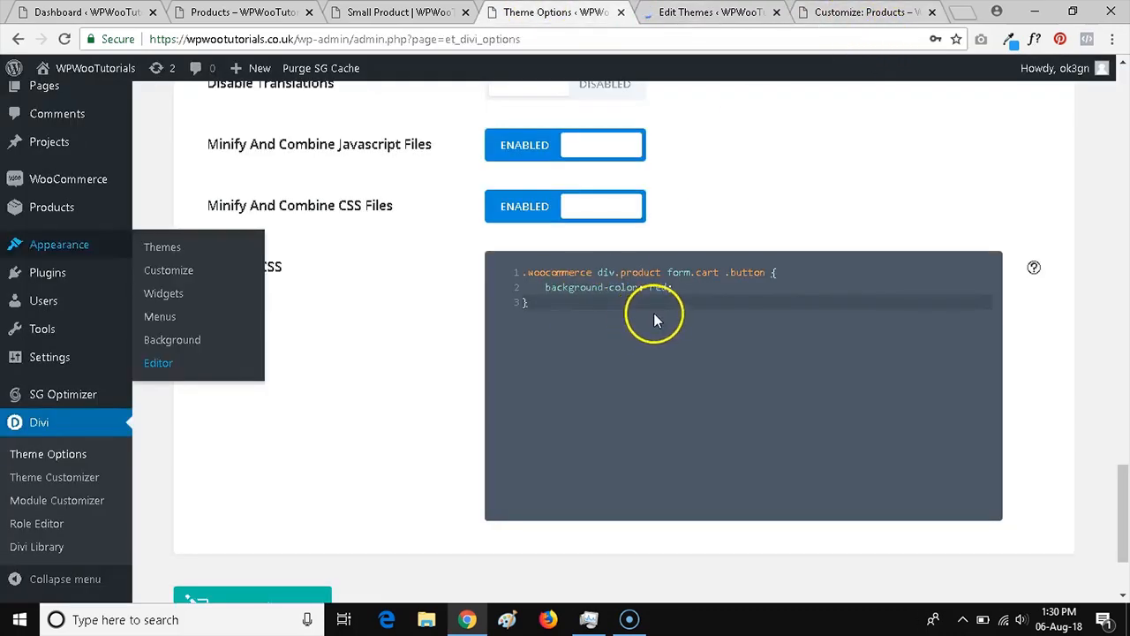
- Add 'color: white;' to the Add to cart Custom CSS rule and save the changes
type("red;")
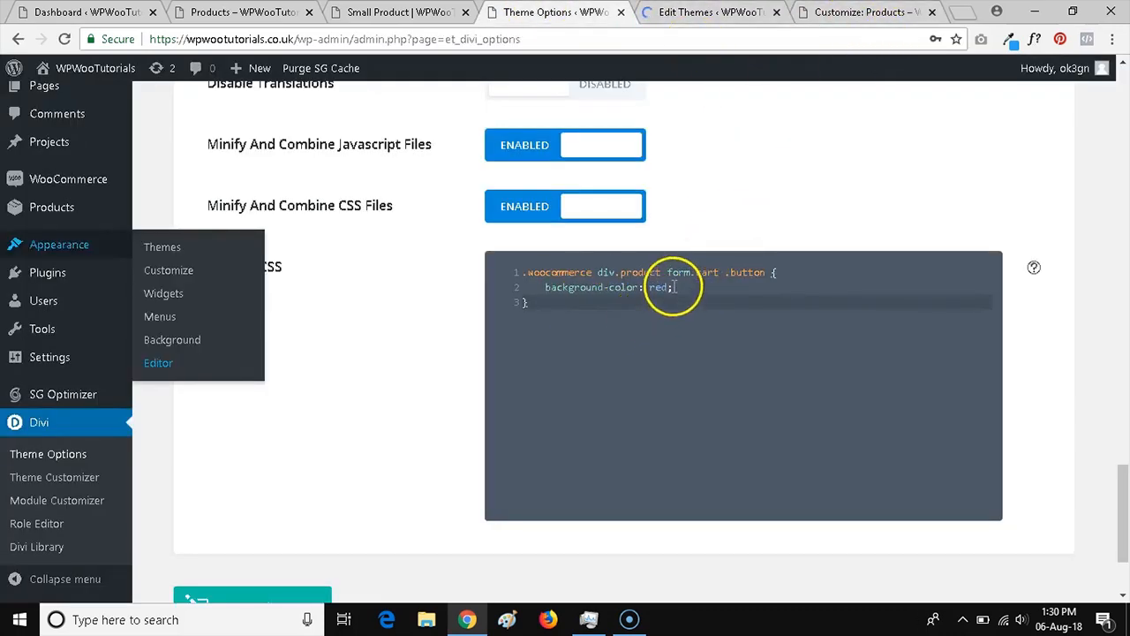
type("te")
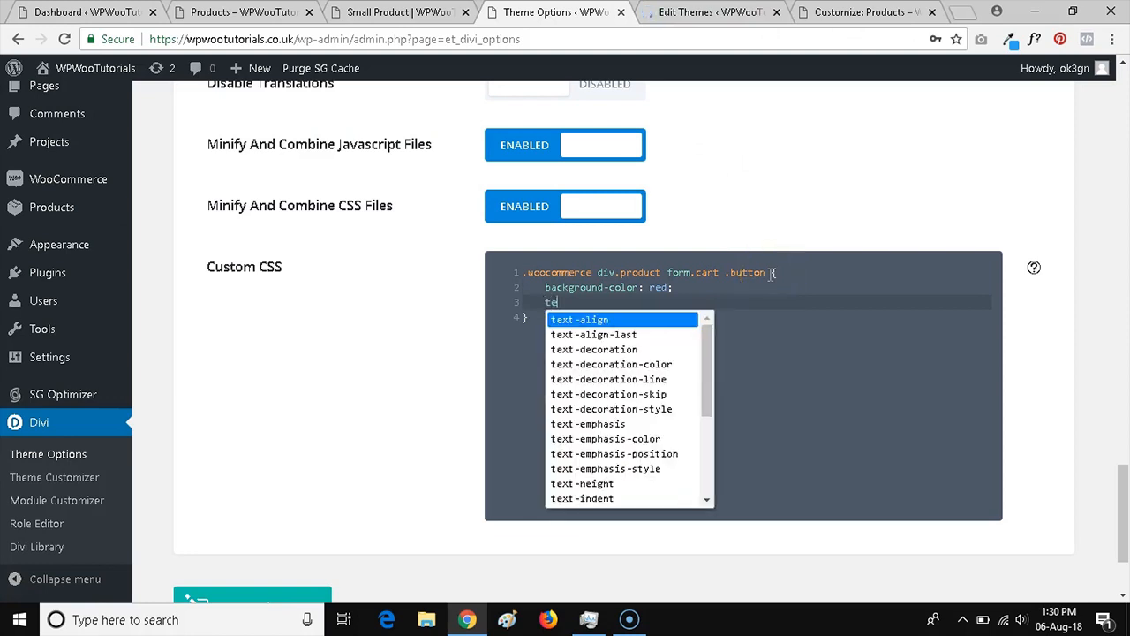
type("color:")
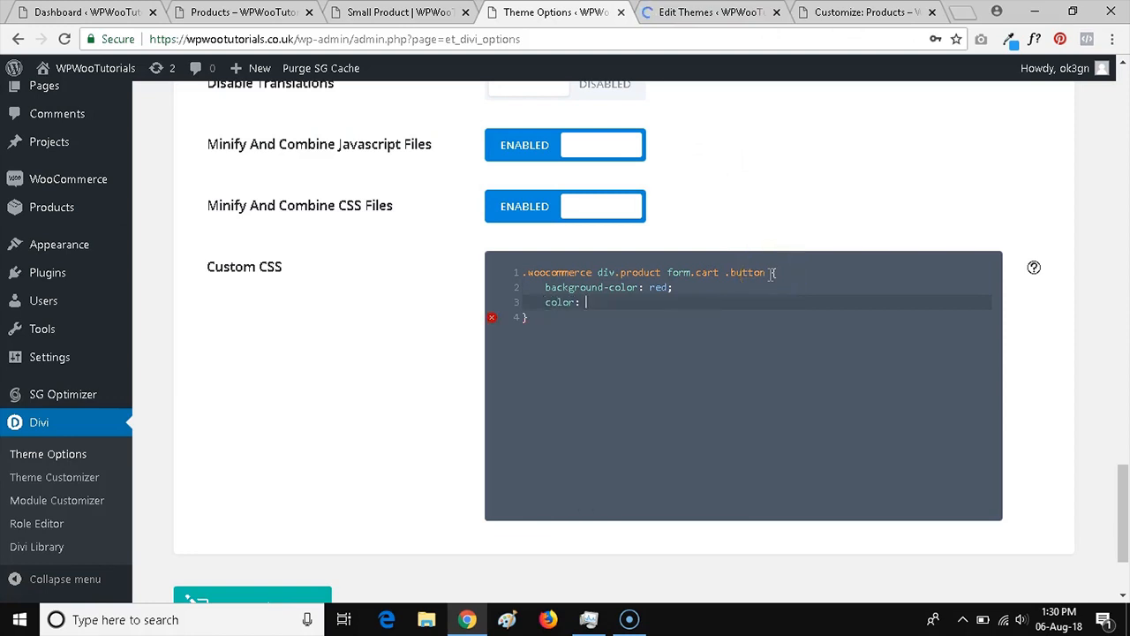
type("#ff")
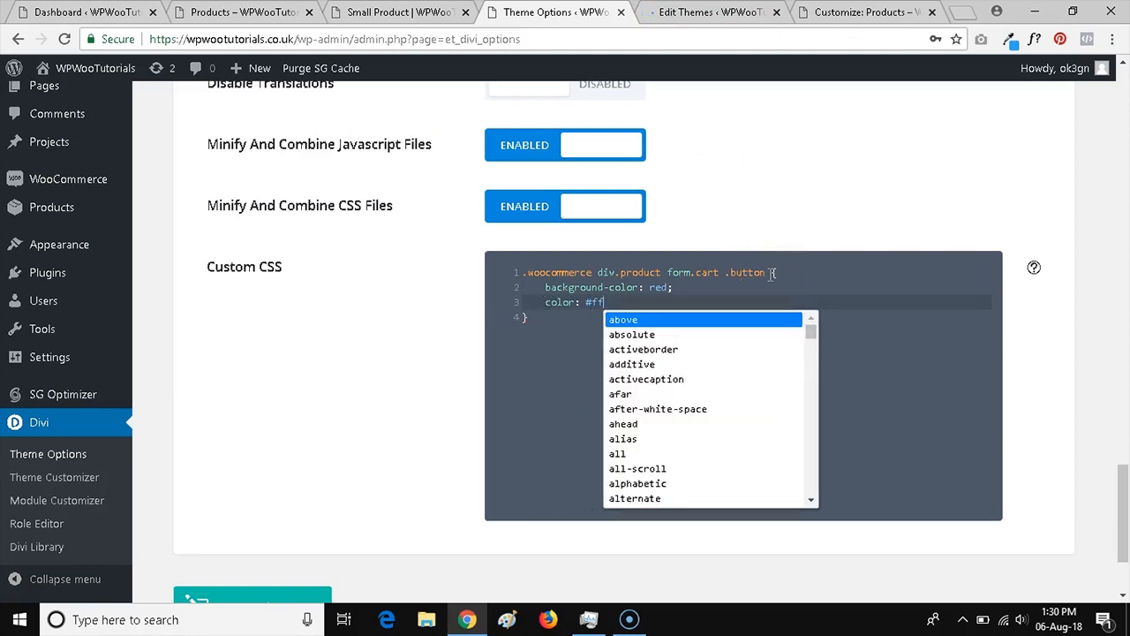
type("white;")
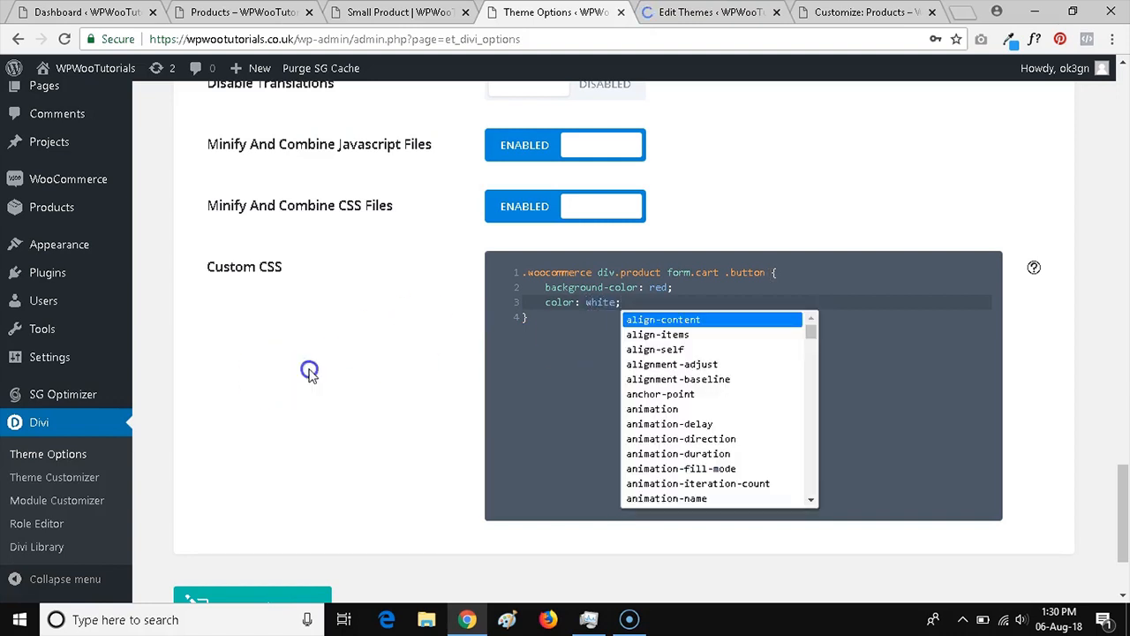
left_click(397, 11)
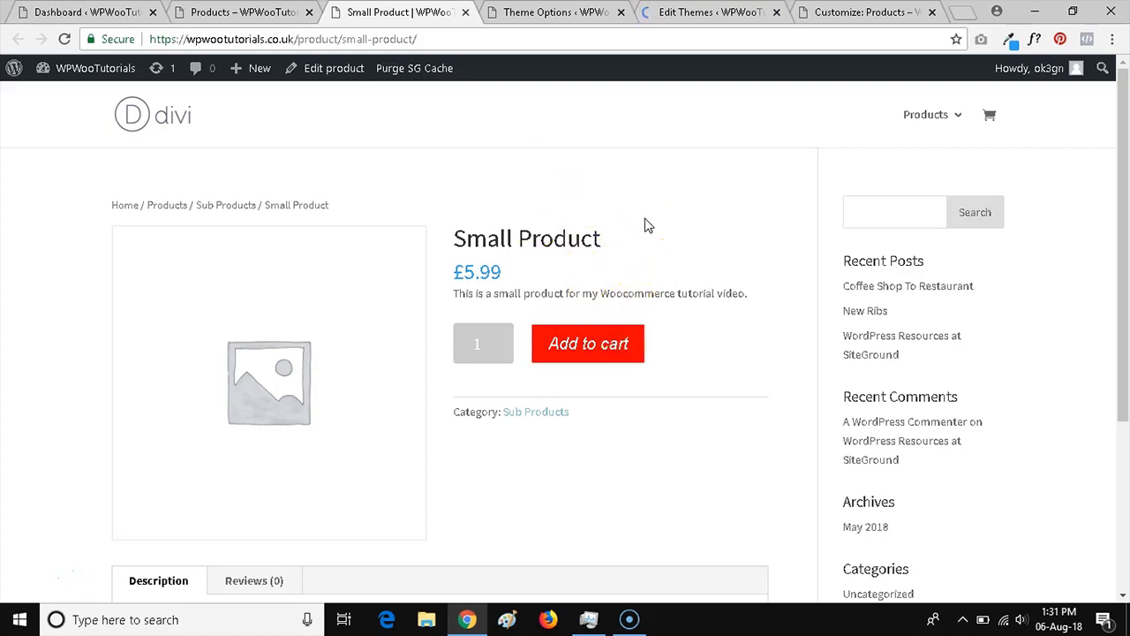
scroll("down", 3)
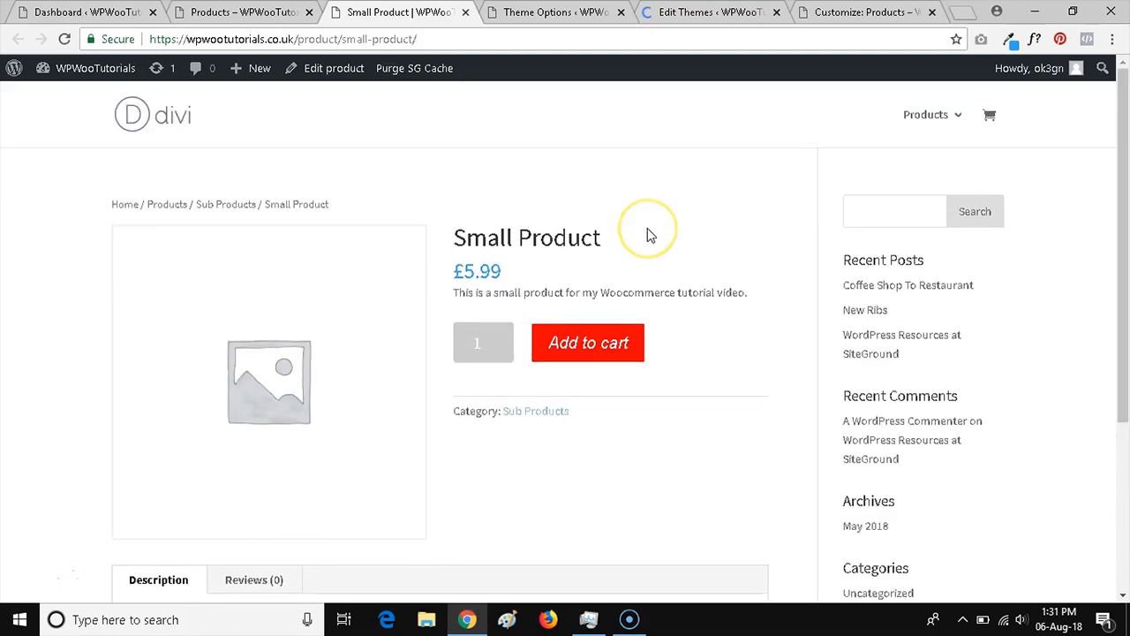
scroll("down", 3)
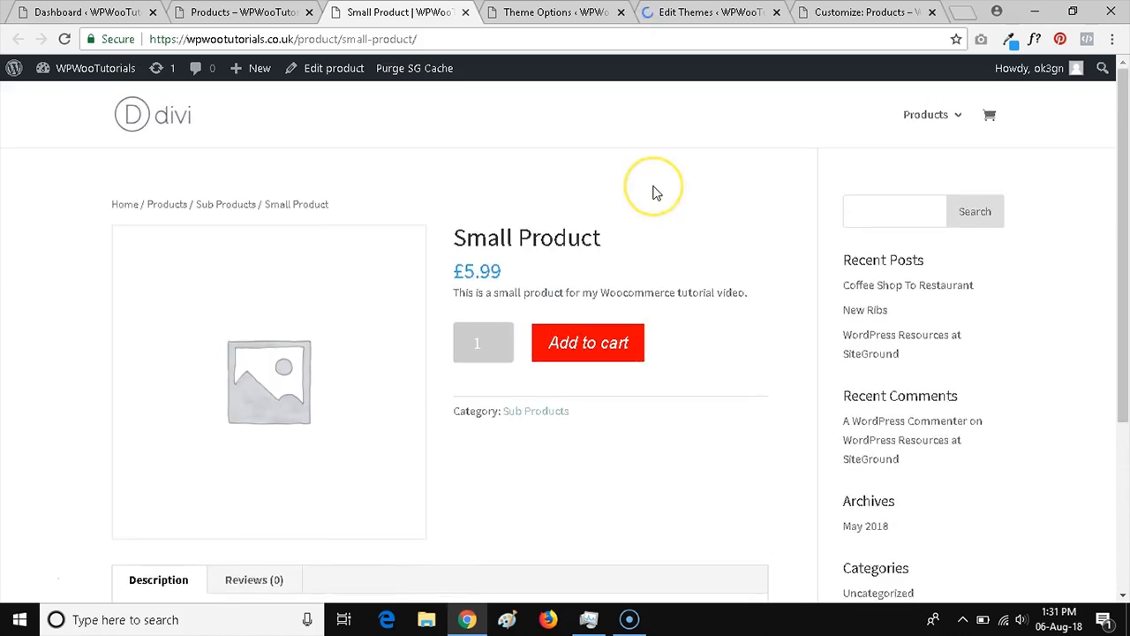
mouse_move(649, 209)
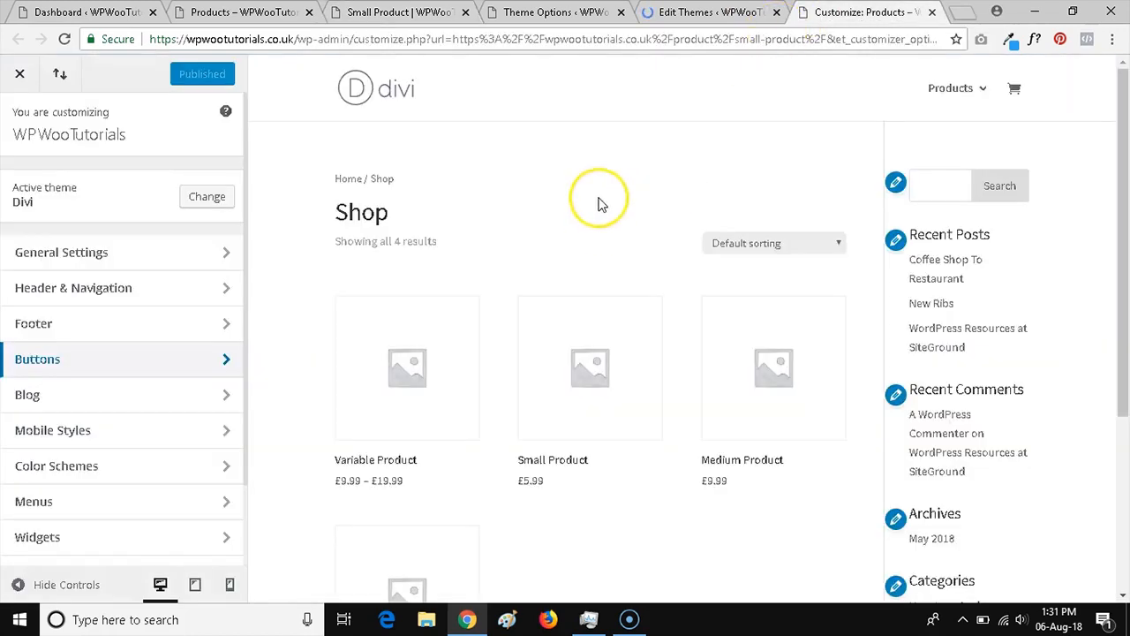
left_click(557, 11)
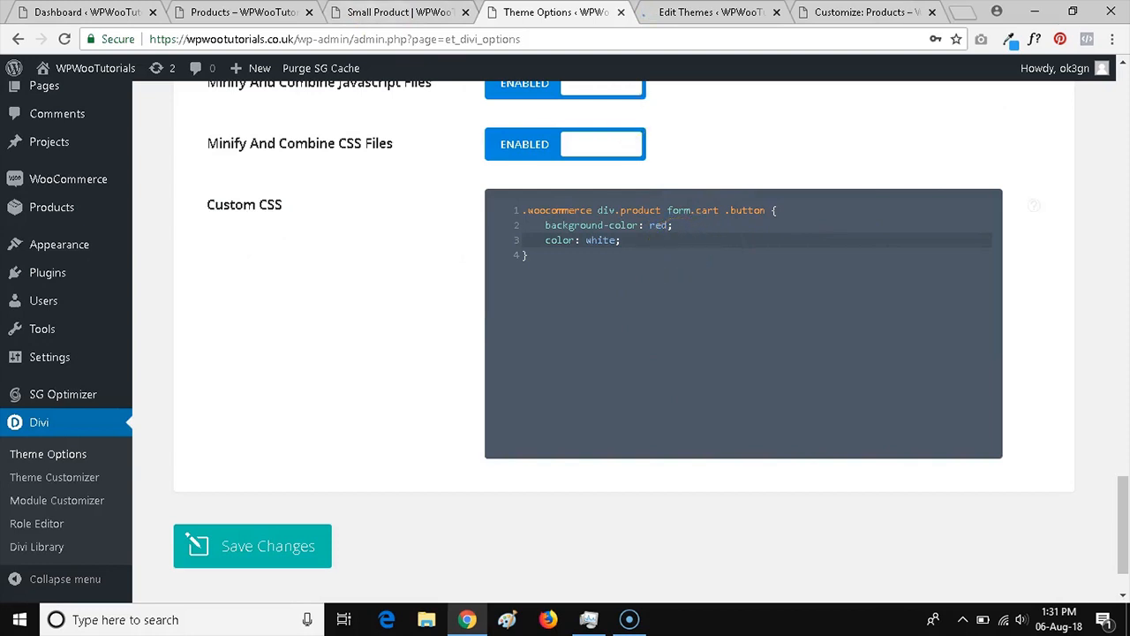
left_click(399, 11)
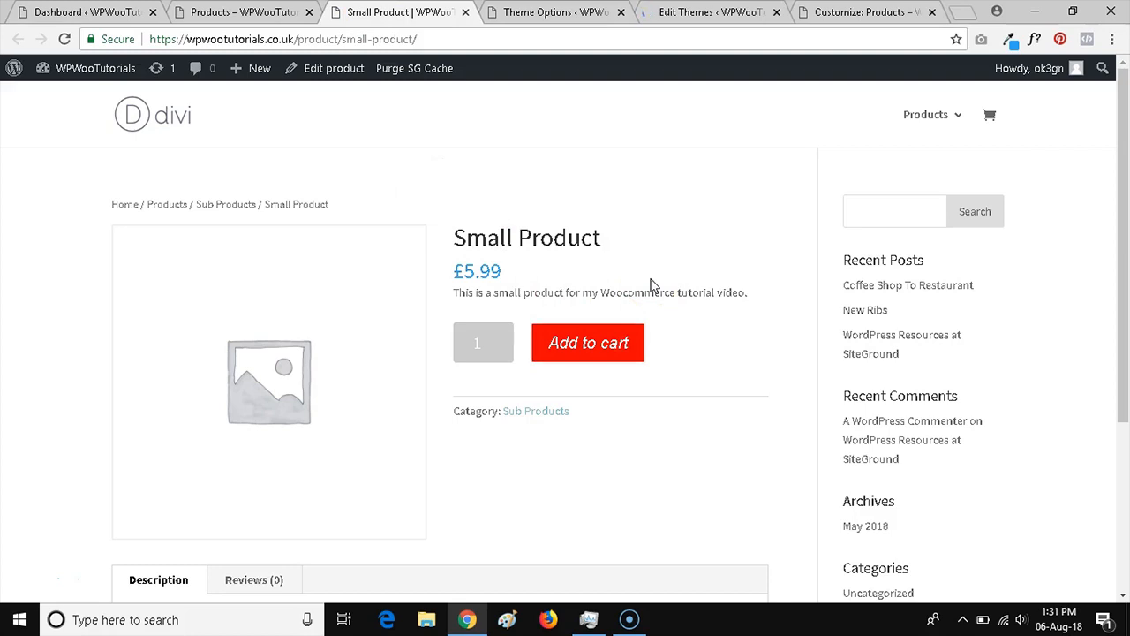
scroll("down", 3)
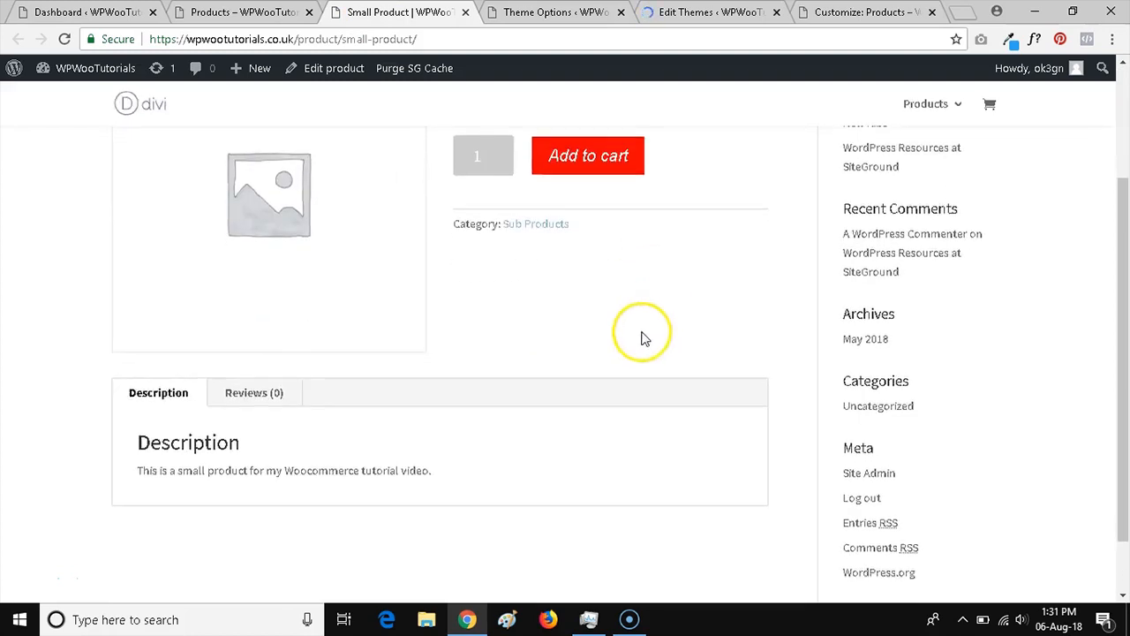
scroll("up", 3)
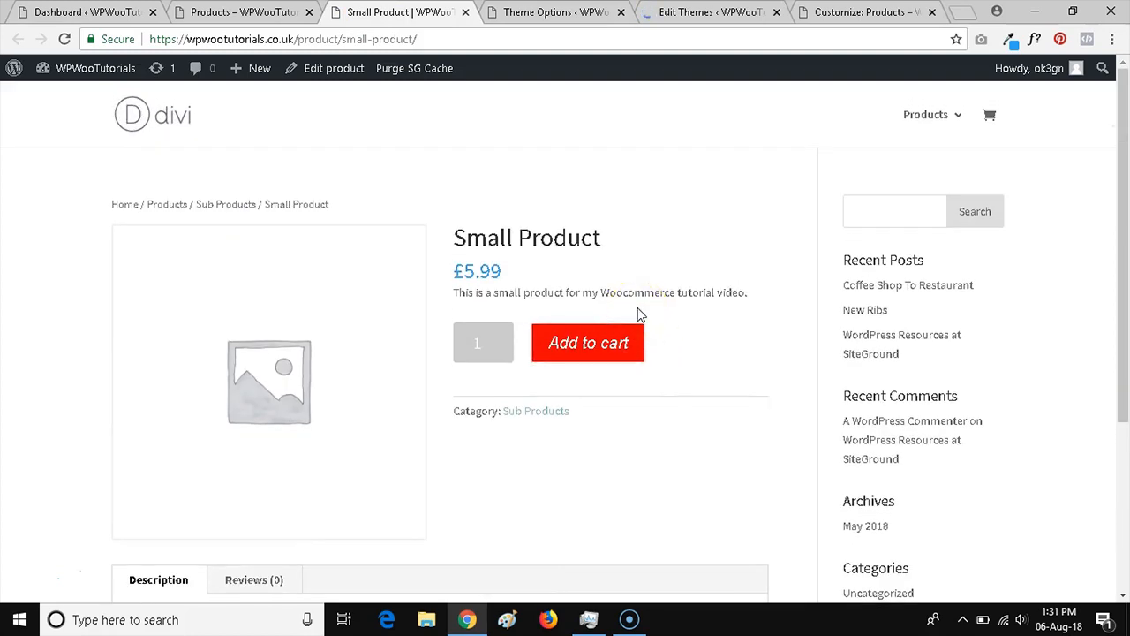